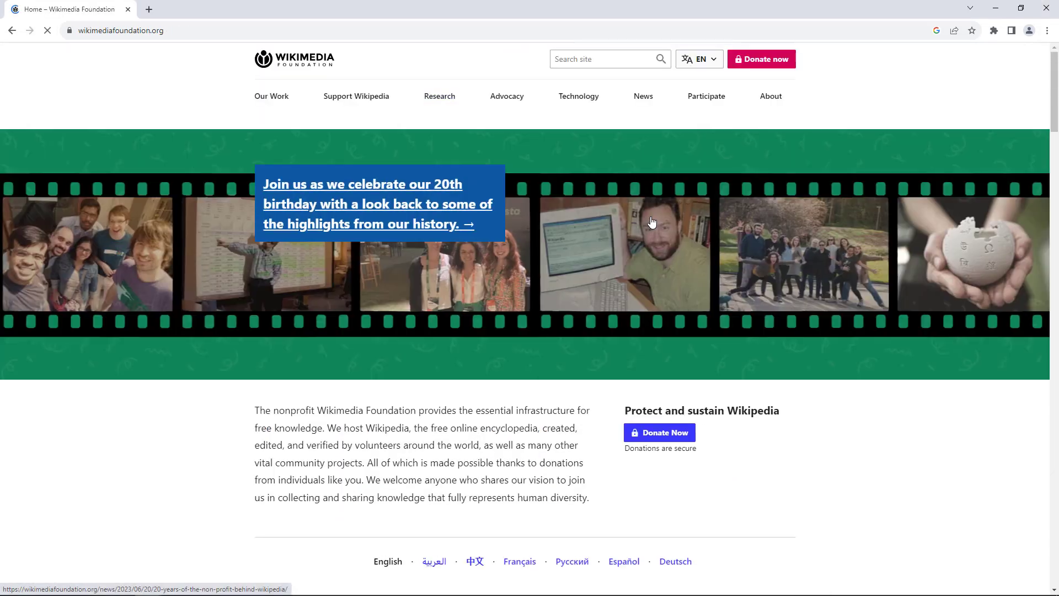
# Step: Scroll down and back up the Wikimedia Foundation homepage to look it over
pyautogui.scroll(-3)
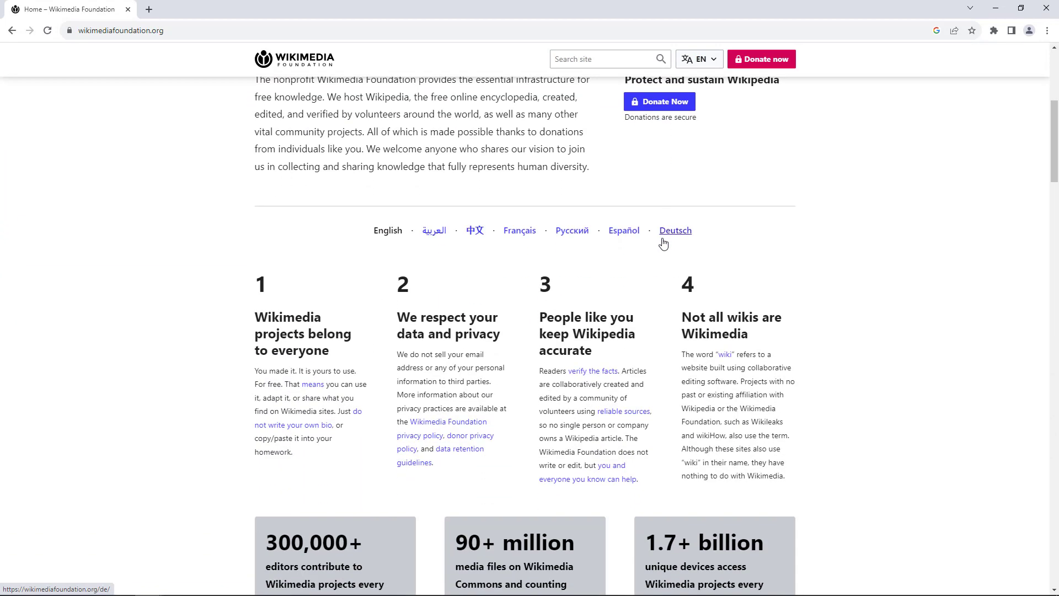
pyautogui.moveTo(663, 238)
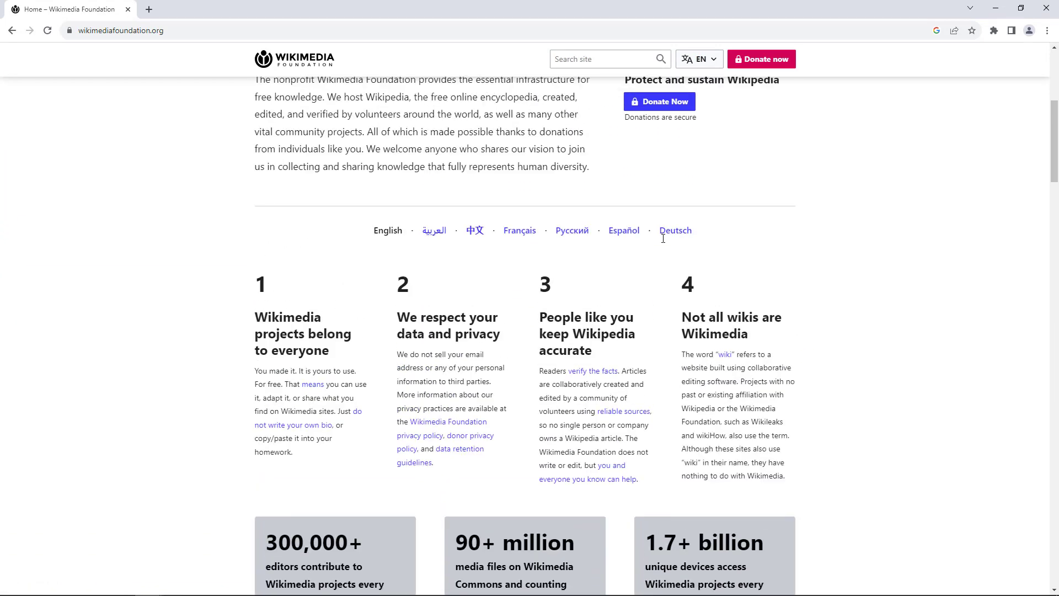
pyautogui.scroll(3)
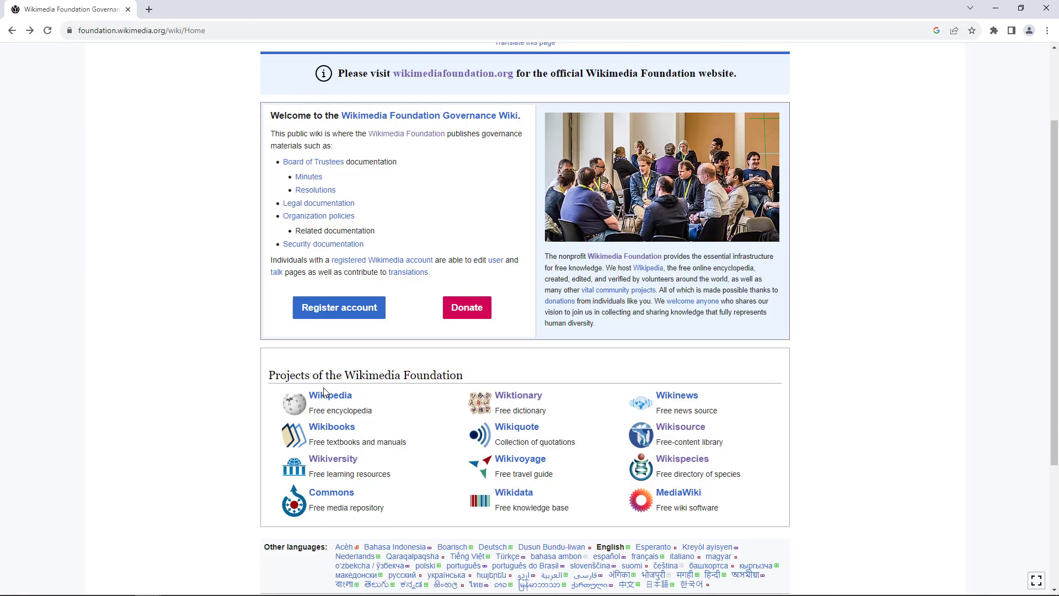
pyautogui.click(518, 395)
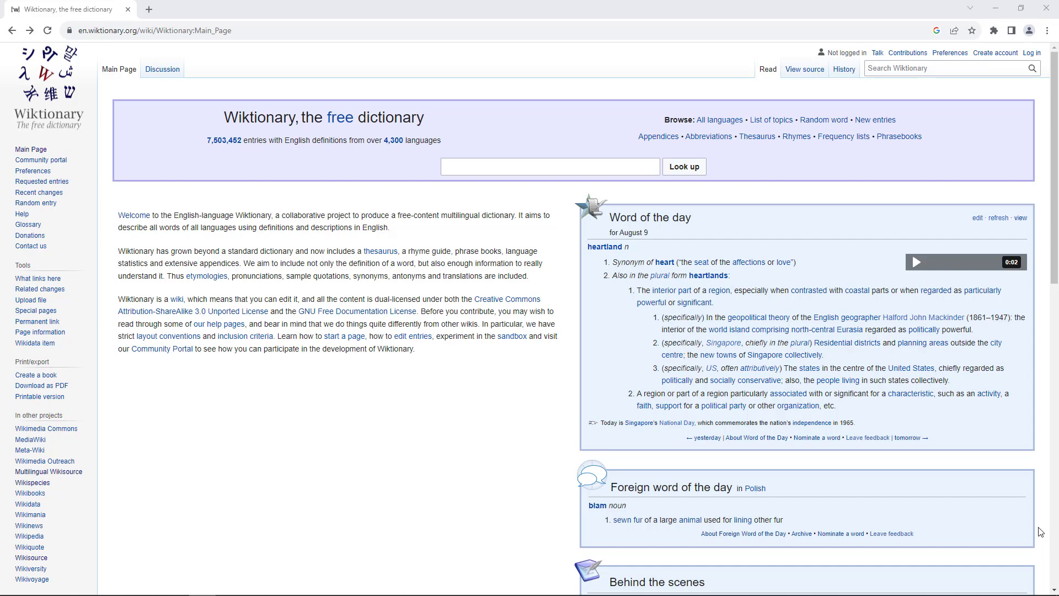
pyautogui.moveTo(563, 88)
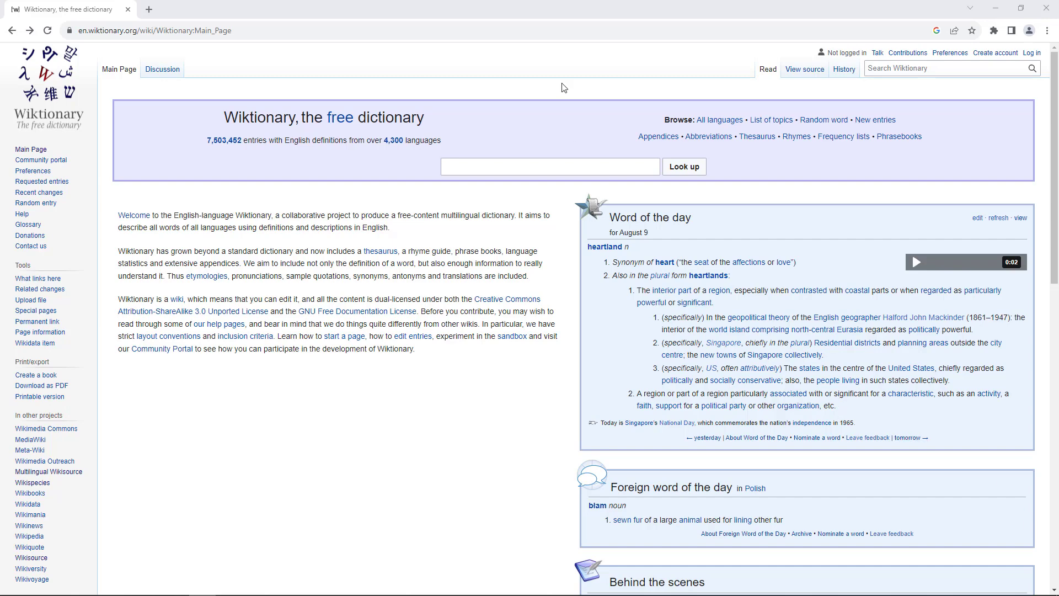
# Step: Look up 'libr' and choose the 'library' entry from the suggestions
pyautogui.write('libr')
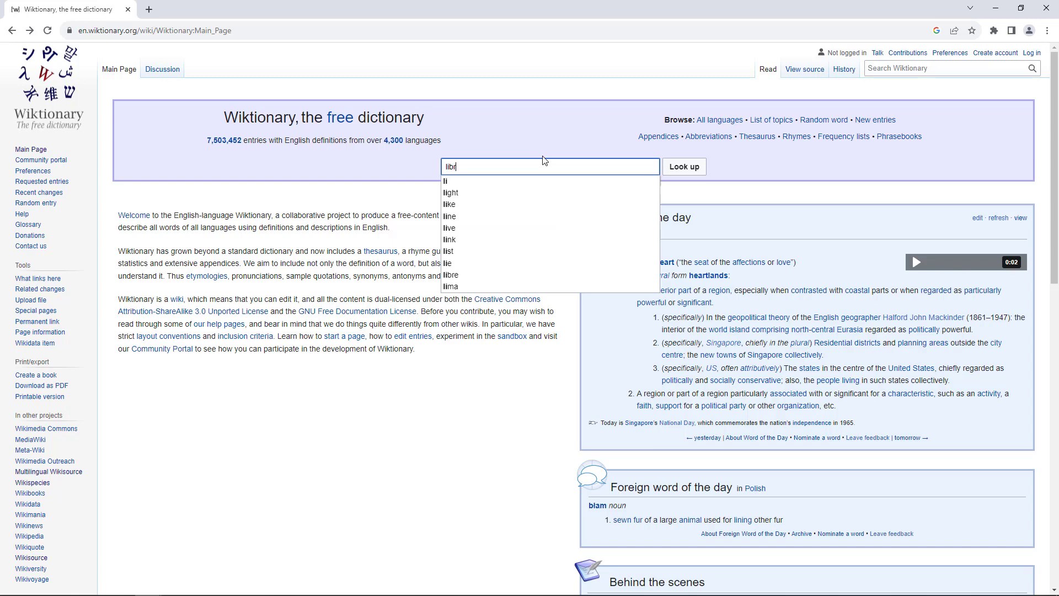
pyautogui.click(683, 167)
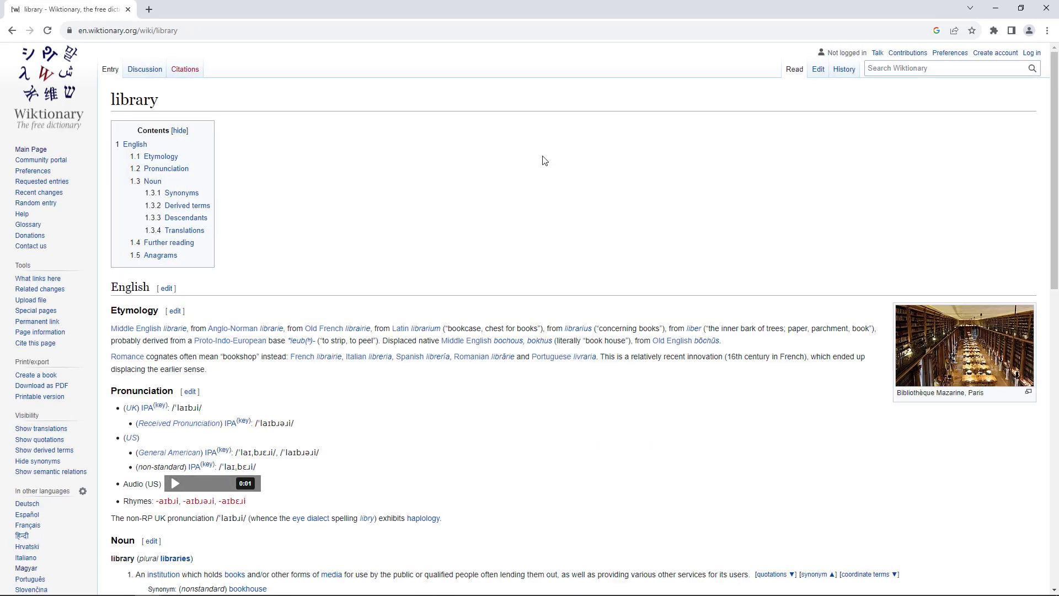
pyautogui.moveTo(551, 172)
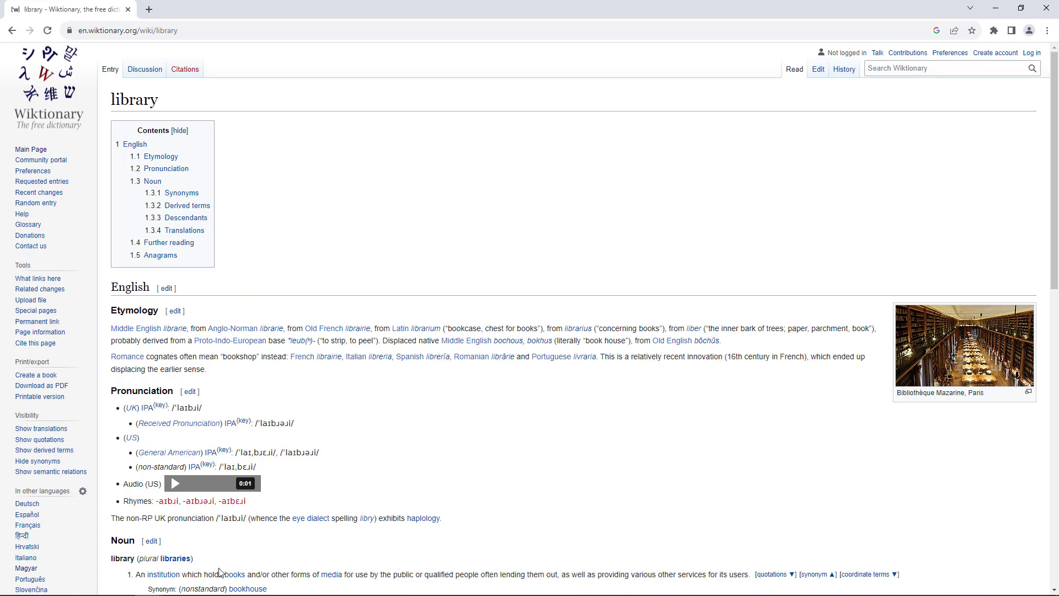
# Step: Scroll down the library entry to its noun senses and derived terms
pyautogui.scroll(-3)
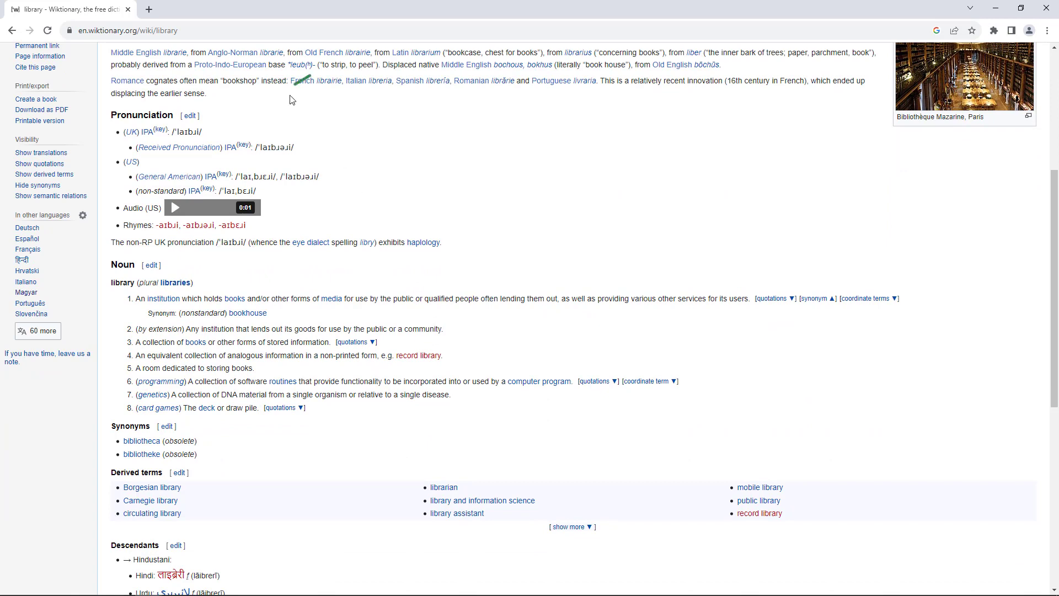
pyautogui.moveTo(244, 142)
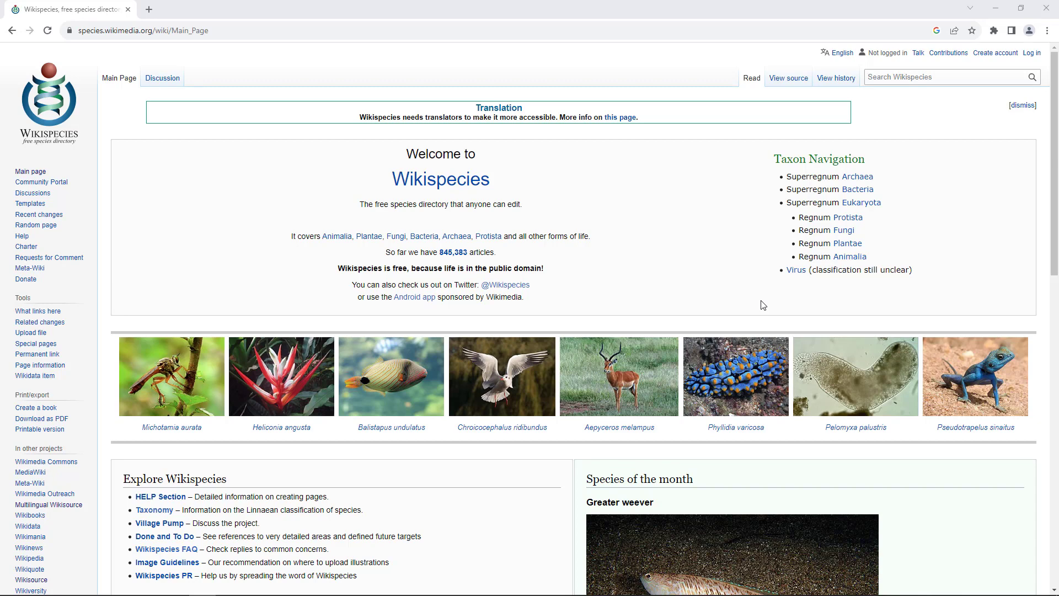
# Step: Search Wikispecies for 'turdus merula' and open the Turdus merula species page
pyautogui.click(945, 76)
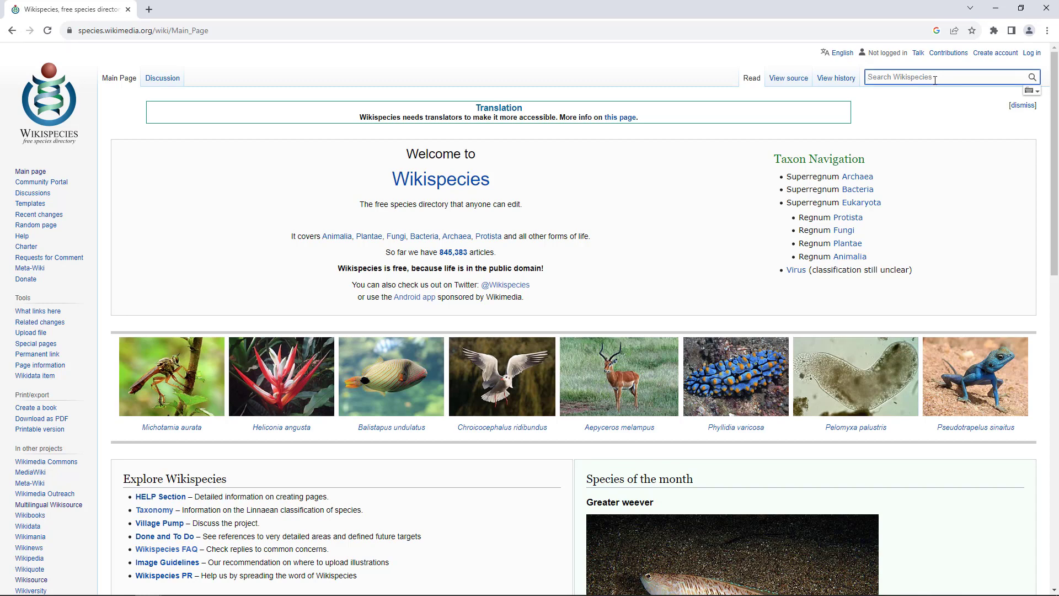
pyautogui.write('turdus merula')
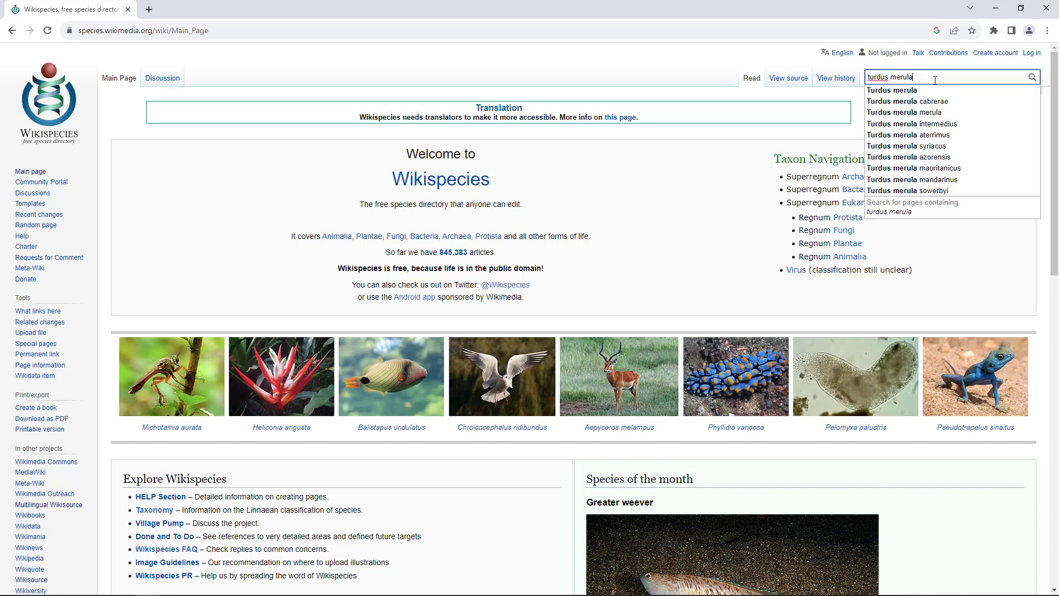
pyautogui.click(891, 89)
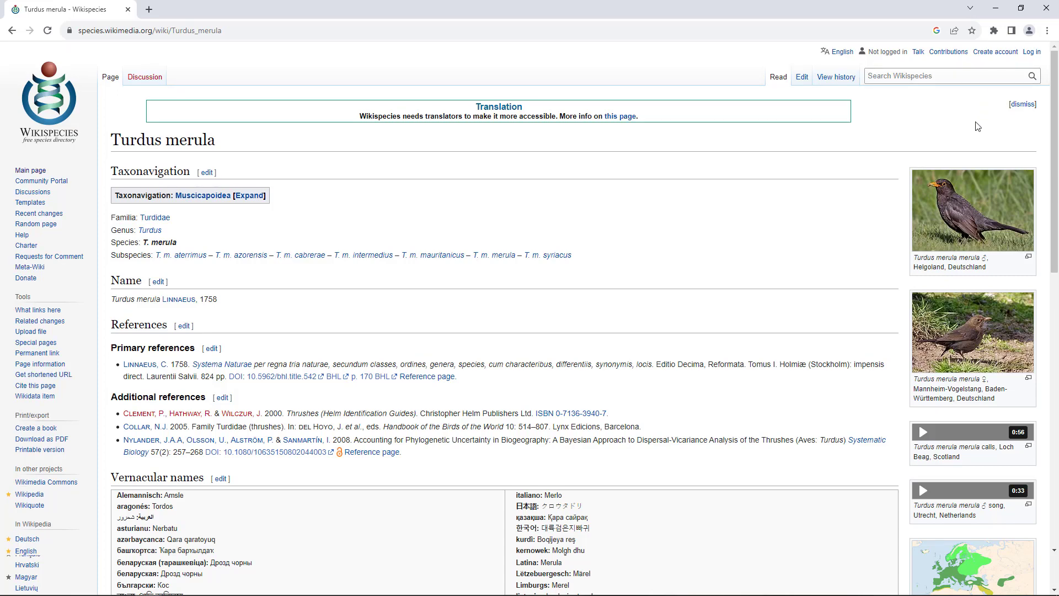
pyautogui.moveTo(925, 445)
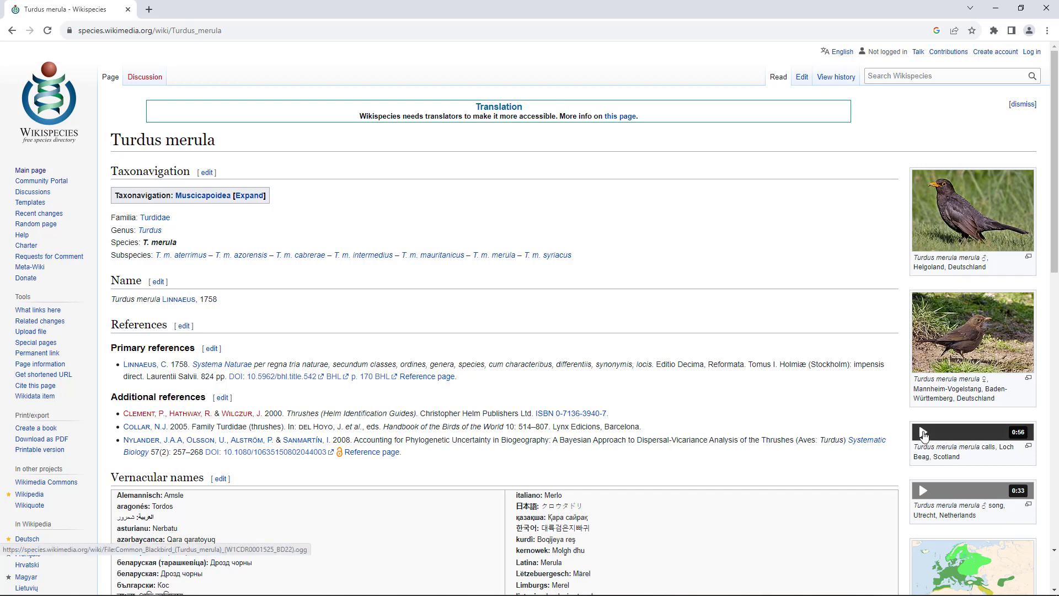
# Step: Play the audio recording of Turdus merula calls
pyautogui.click(923, 432)
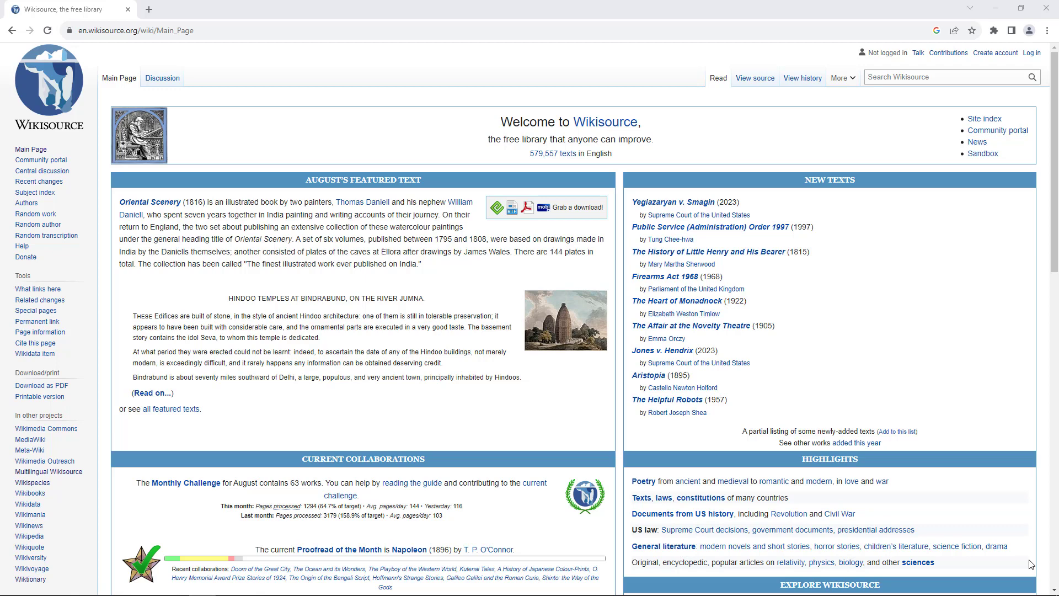
# Step: Search Wikisource for 'charles john huffam dickens' and open his author page
pyautogui.click(945, 76)
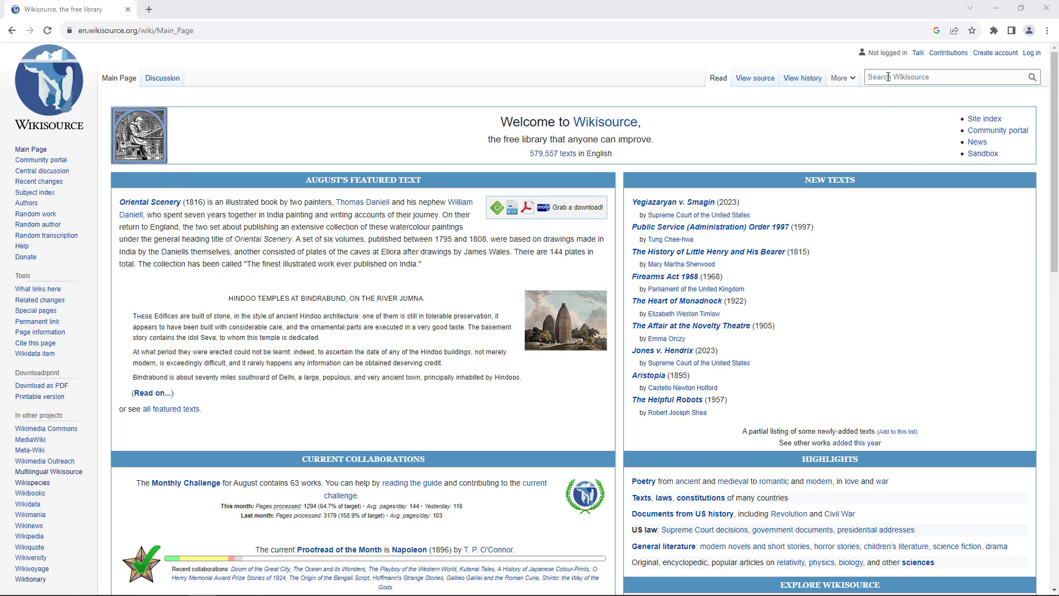
pyautogui.write('d')
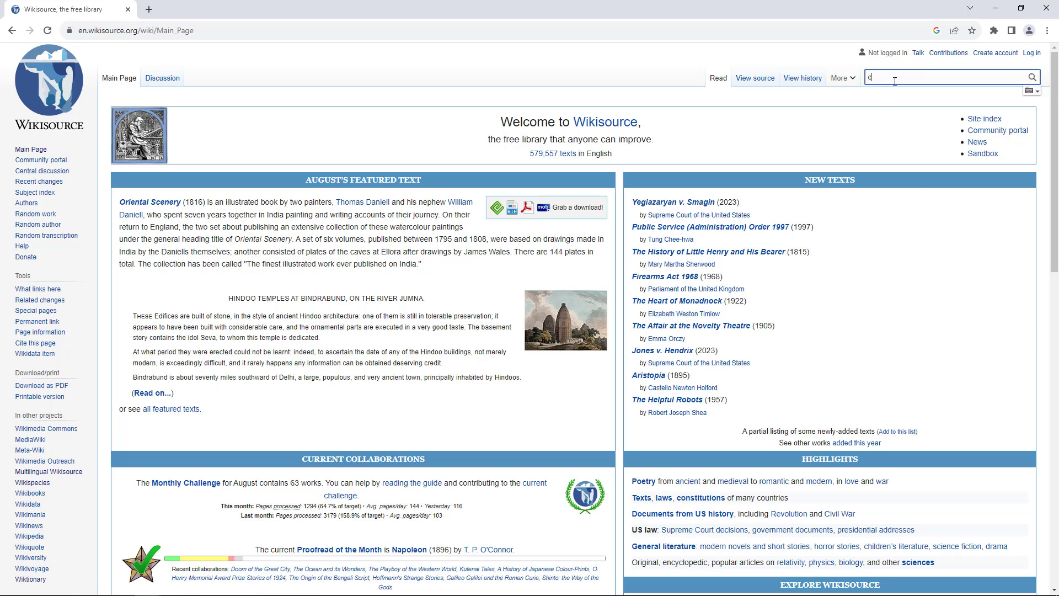
pyautogui.write('charles')
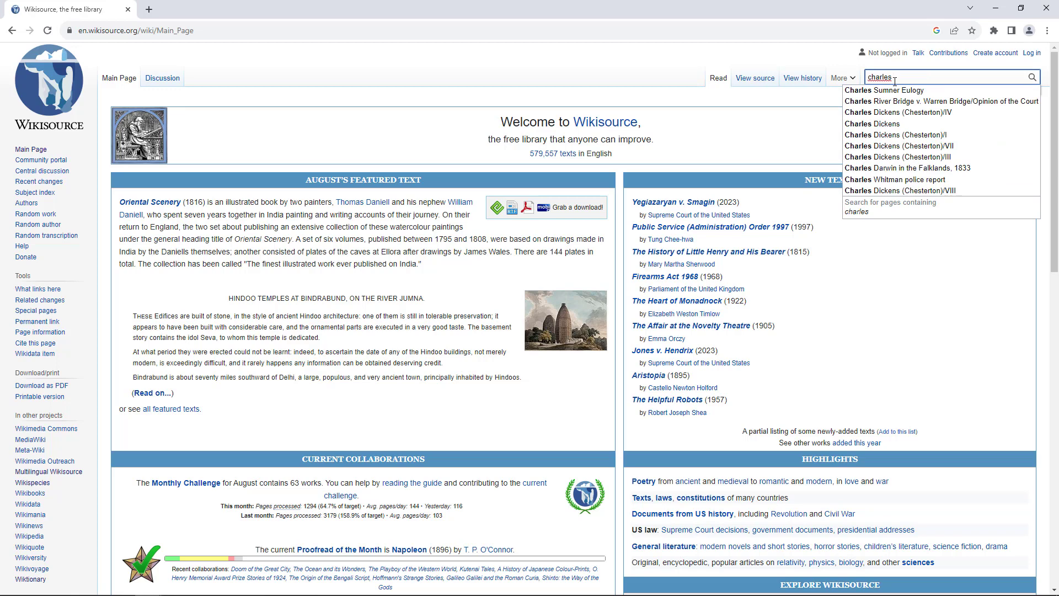
pyautogui.write('john huffam')
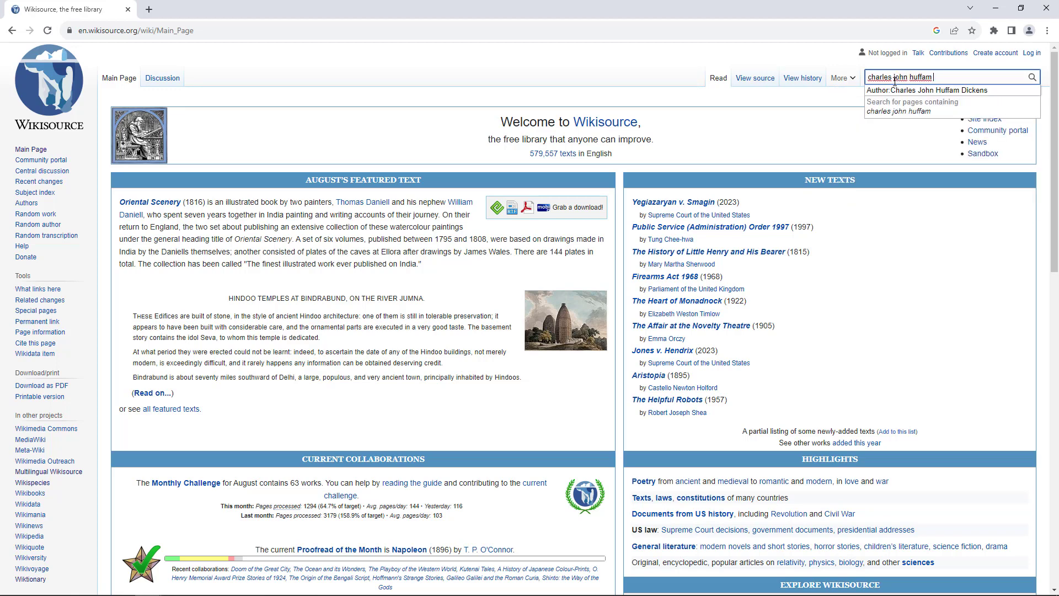
pyautogui.click(949, 89)
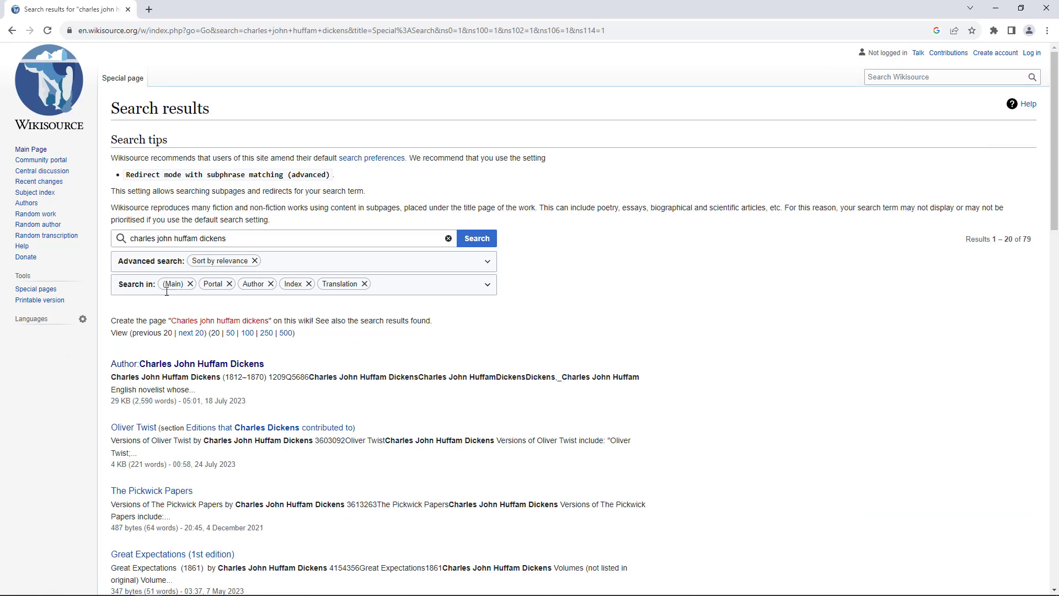
pyautogui.click(201, 363)
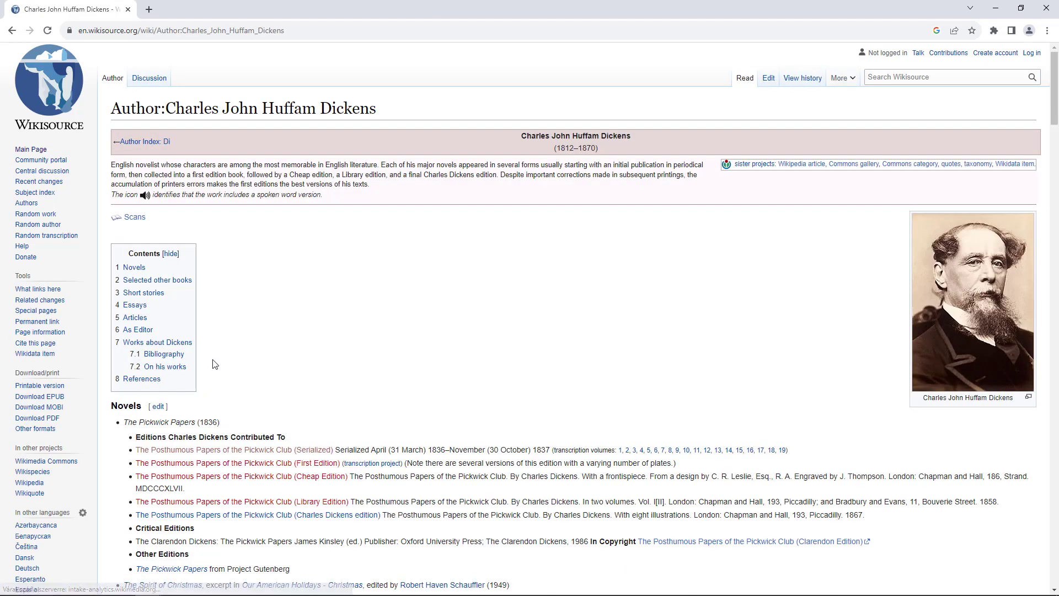
pyautogui.moveTo(329, 365)
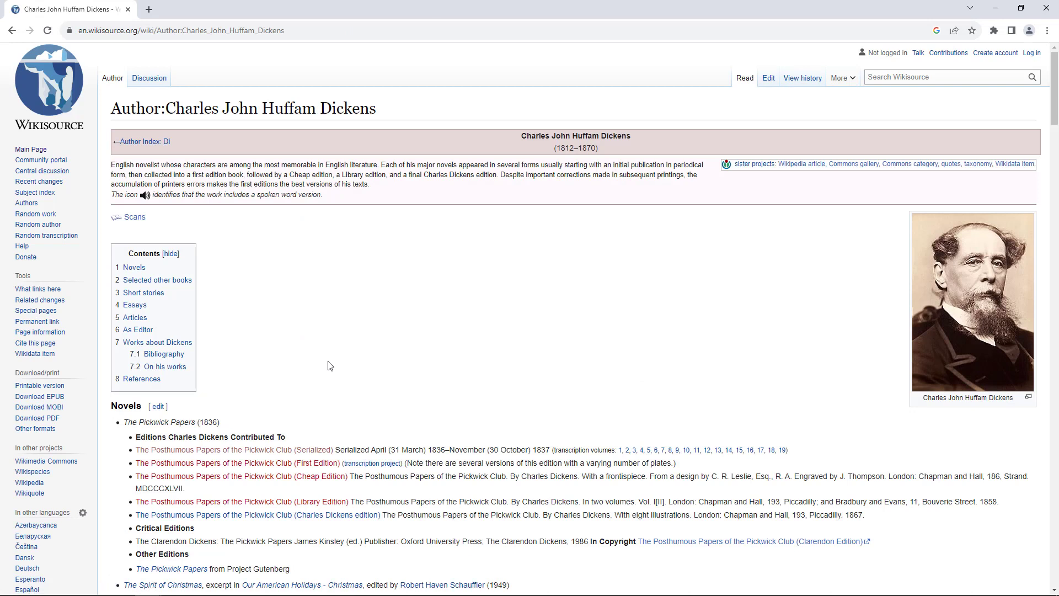
pyautogui.moveTo(359, 377)
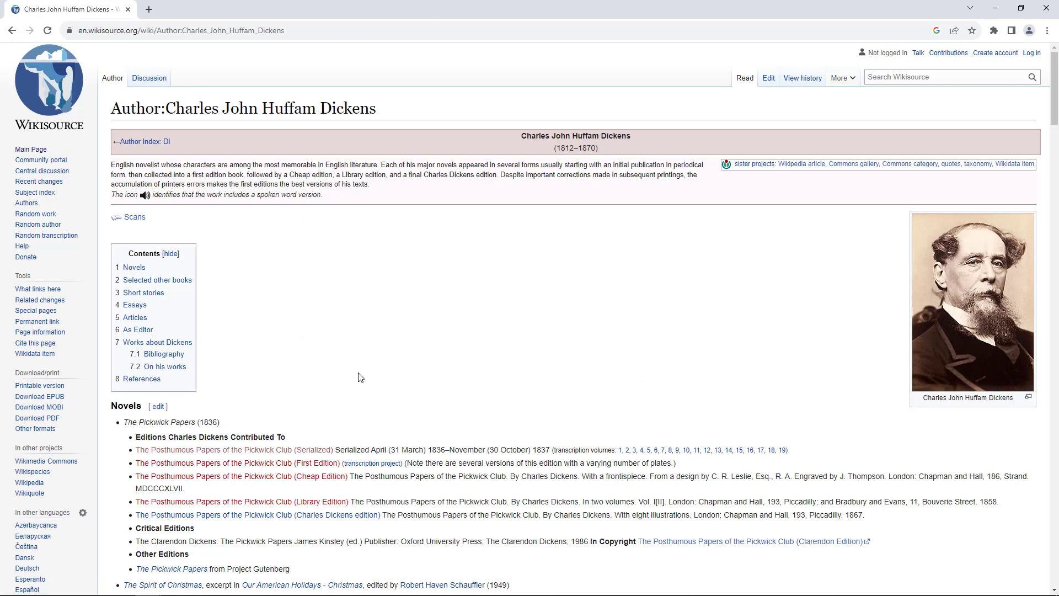
pyautogui.moveTo(383, 379)
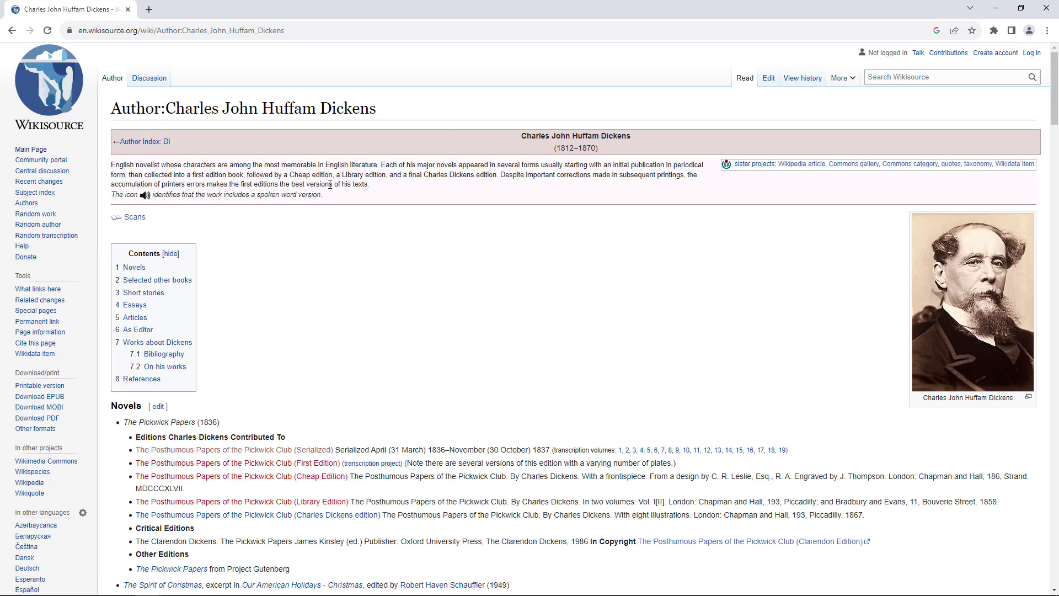
# Step: Scroll to Works about Dickens and open The Times' 1870 obituary of Charles Dickens
pyautogui.scroll(-3)
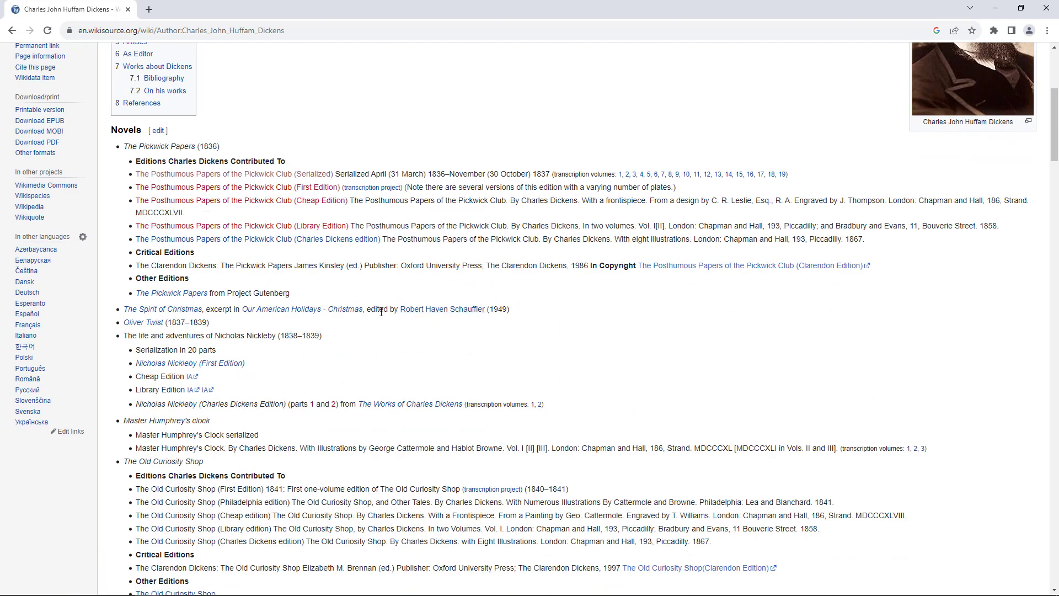
pyautogui.scroll(-3)
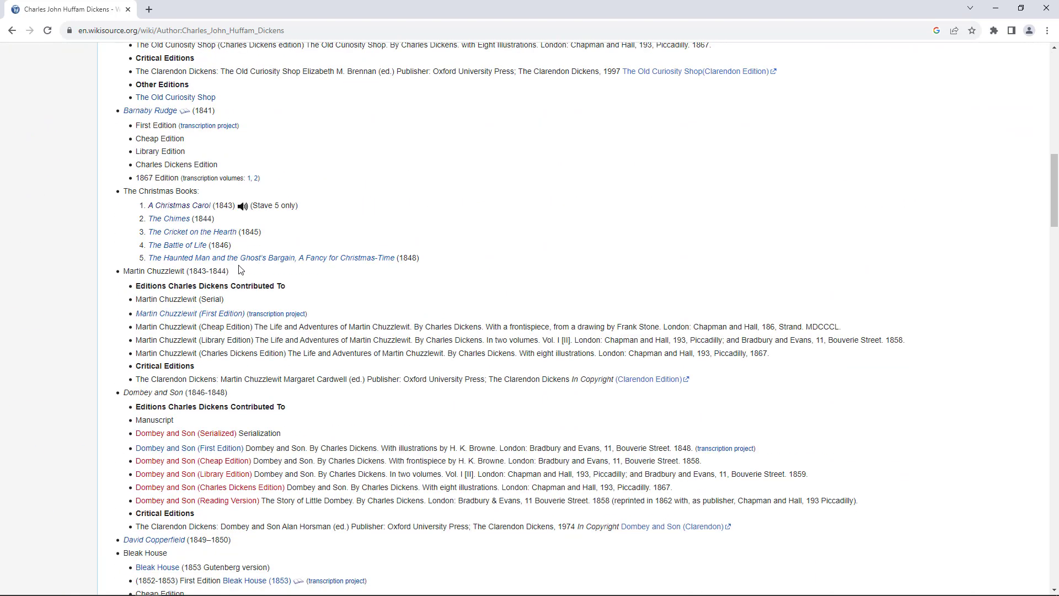
pyautogui.scroll(-3)
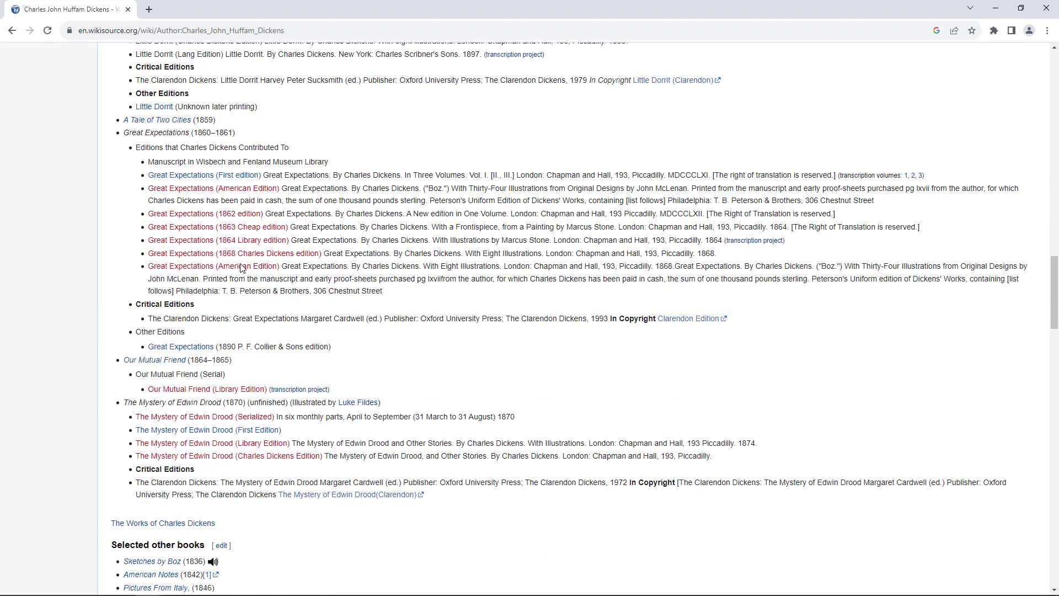
pyautogui.scroll(-3)
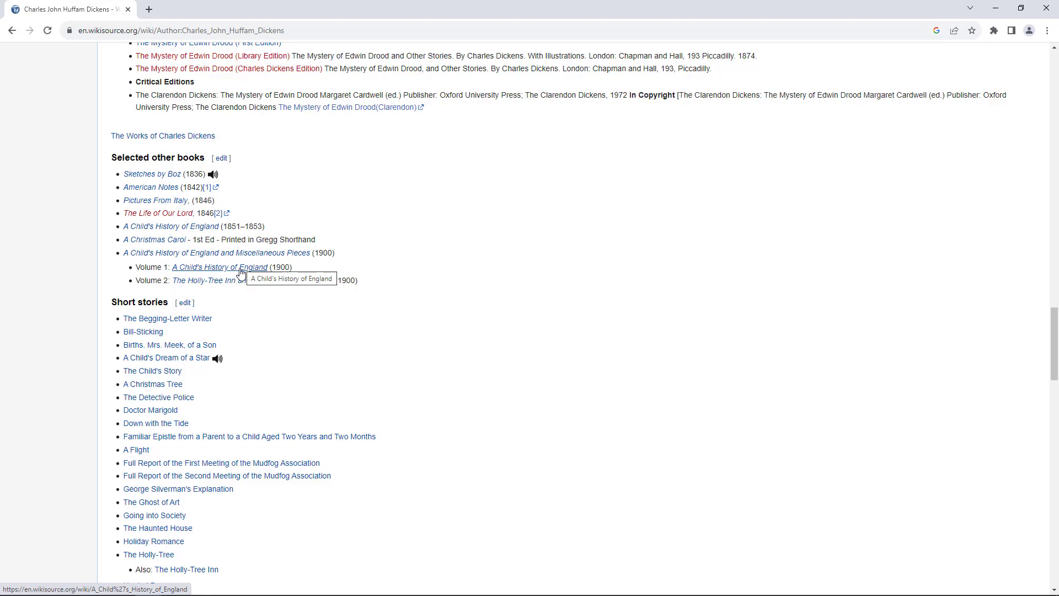
pyautogui.scroll(-3)
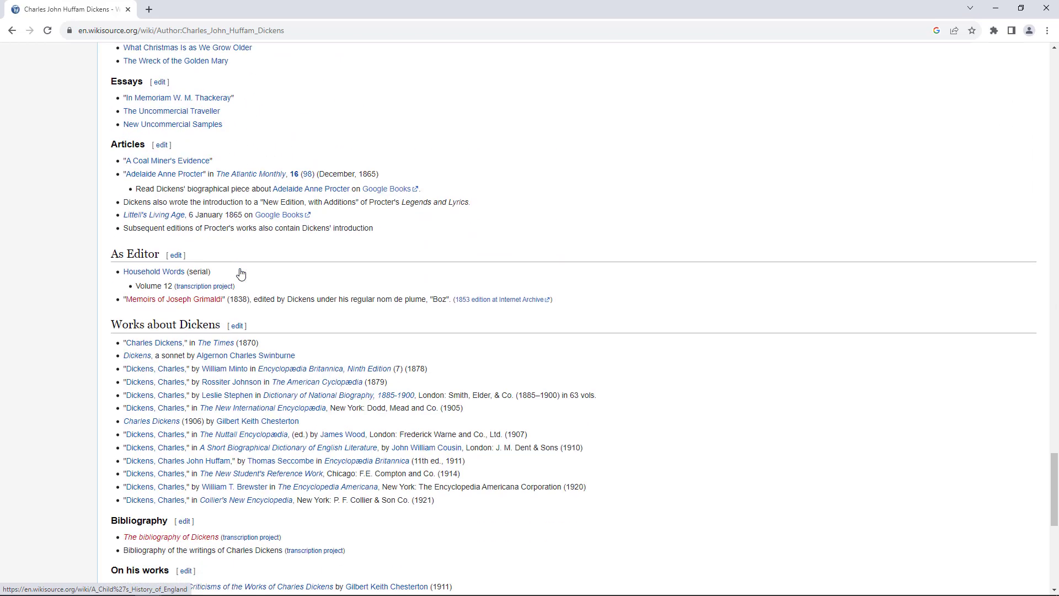
pyautogui.moveTo(259, 359)
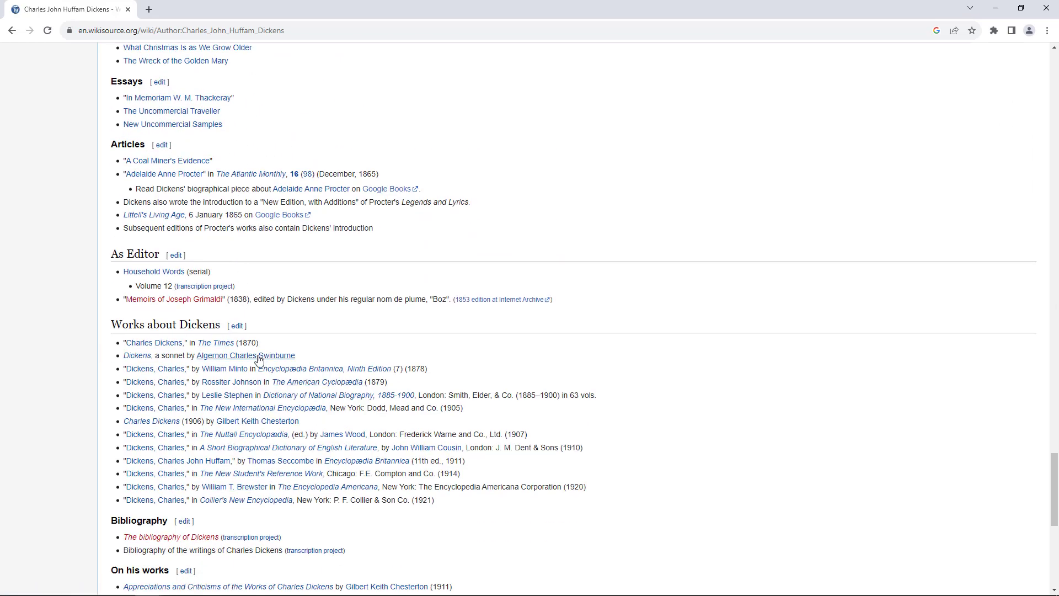
pyautogui.scroll(-3)
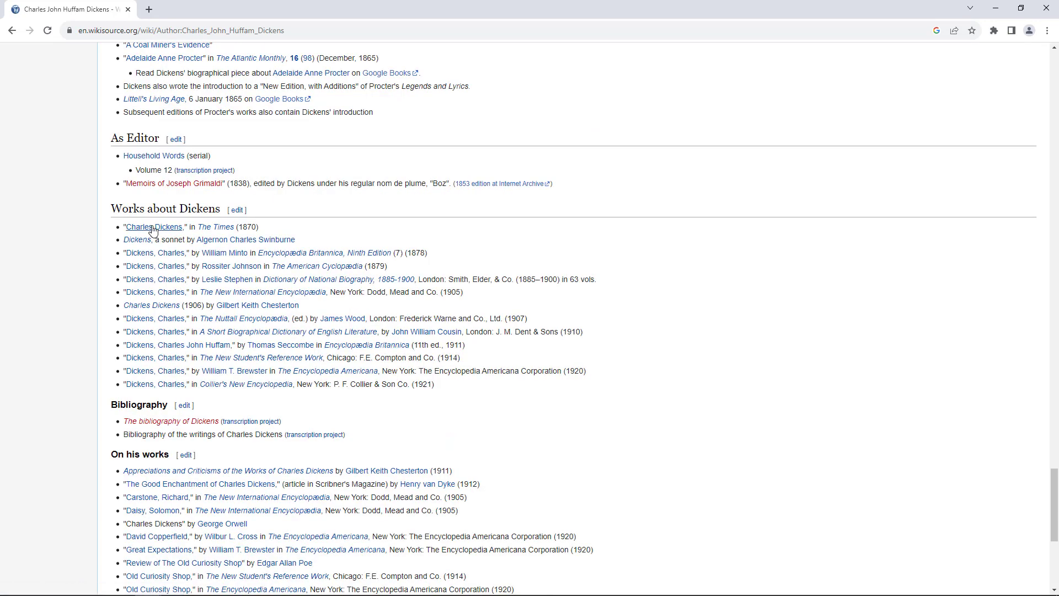
pyautogui.click(152, 226)
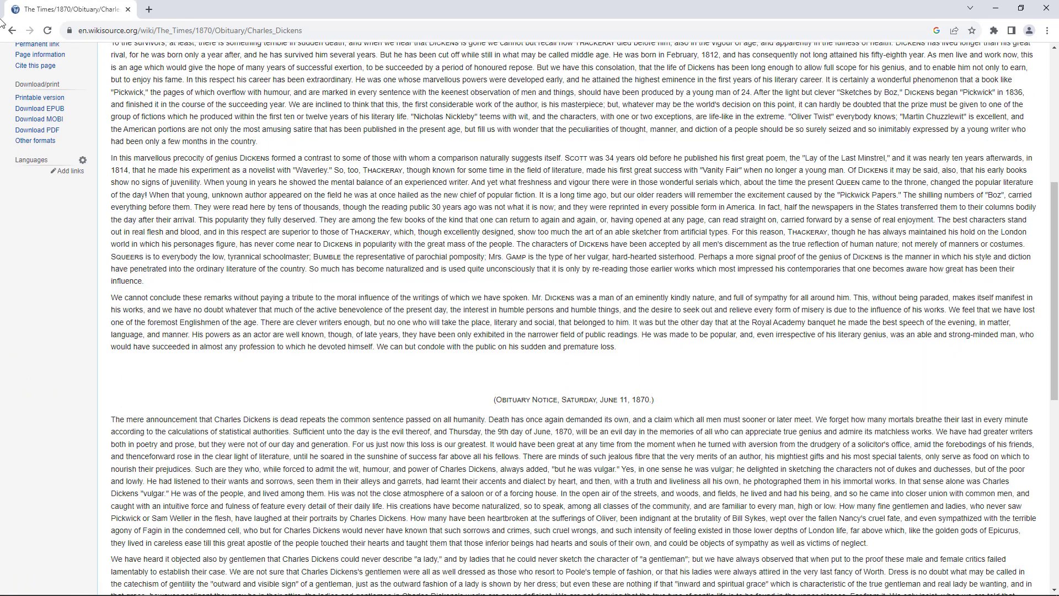
# Step: Return to the Dickens author page and open the red Memoirs of Joseph Grimaldi link
pyautogui.click(11, 31)
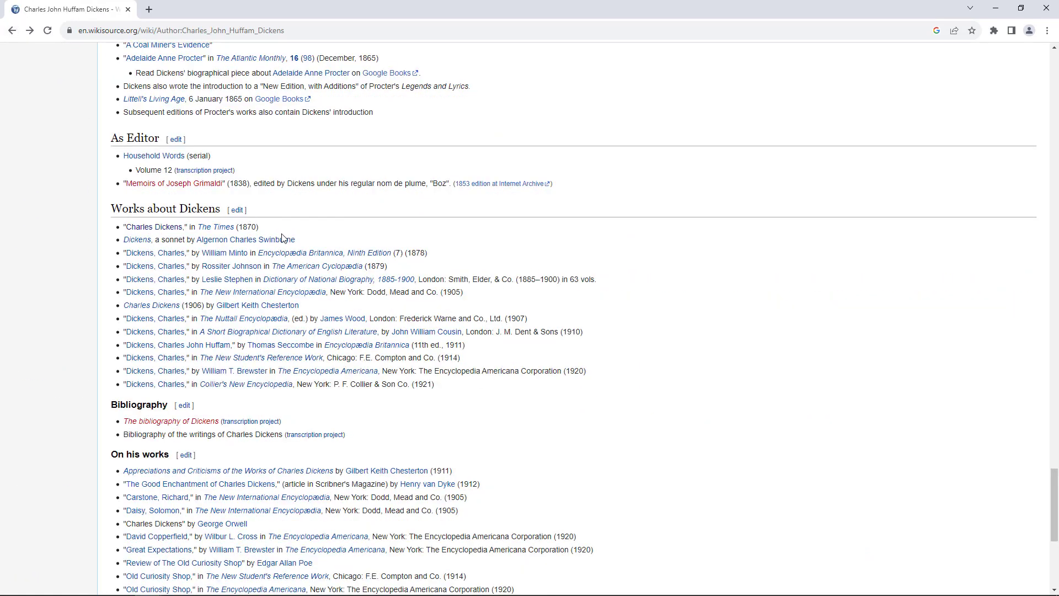
pyautogui.moveTo(316, 242)
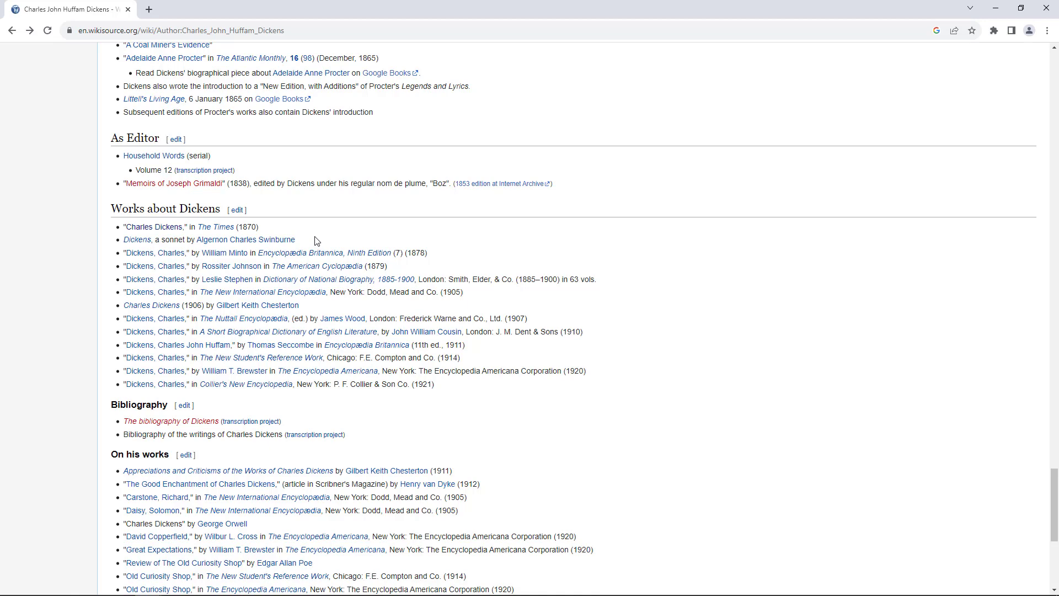
pyautogui.scroll(3)
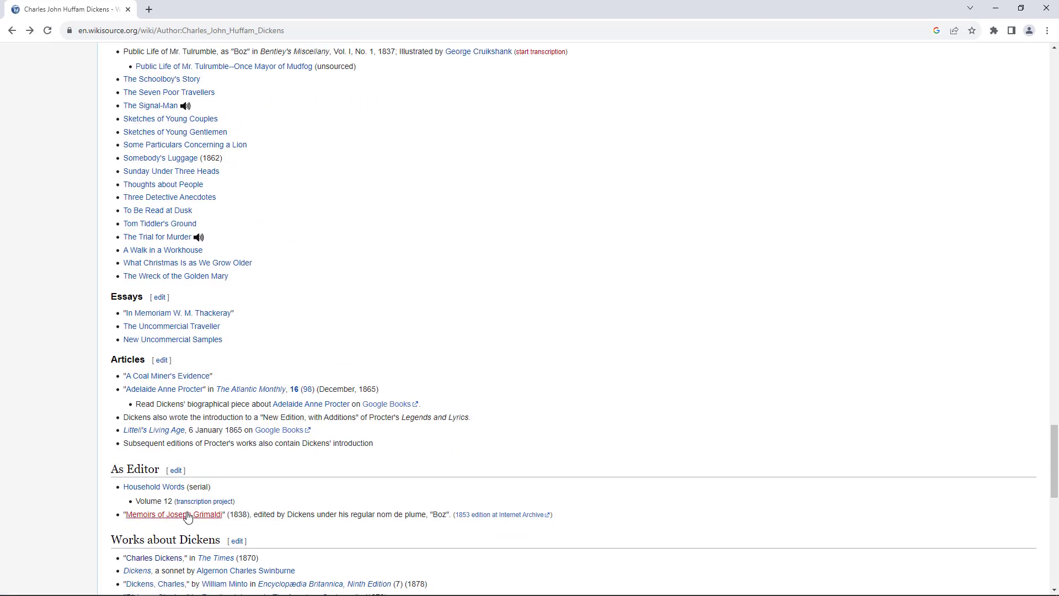
pyautogui.click(173, 514)
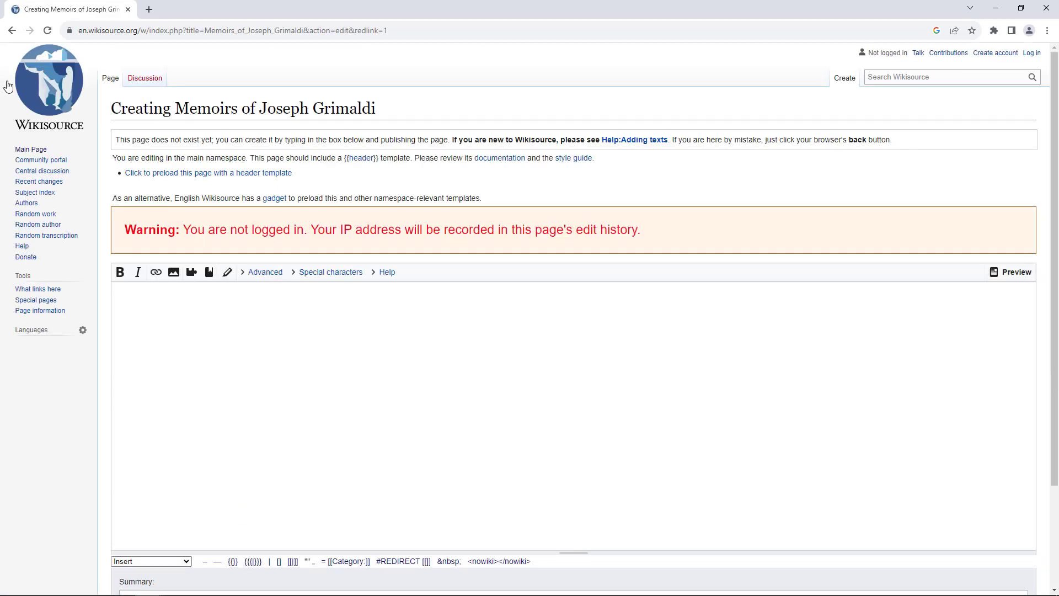
# Step: Go back to the Dickens author page and scroll down to its end
pyautogui.click(11, 31)
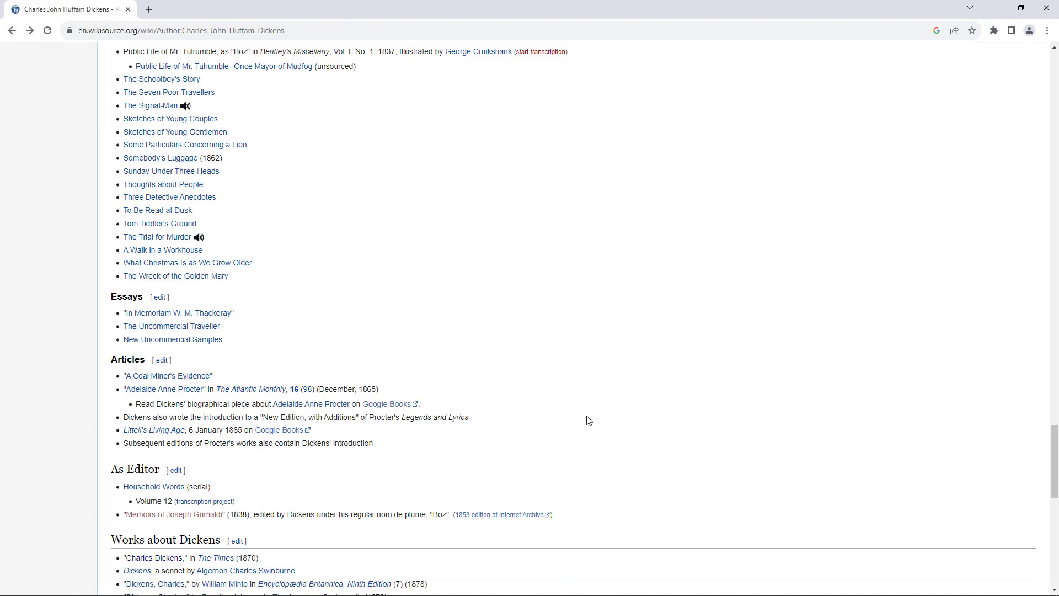
pyautogui.scroll(-3)
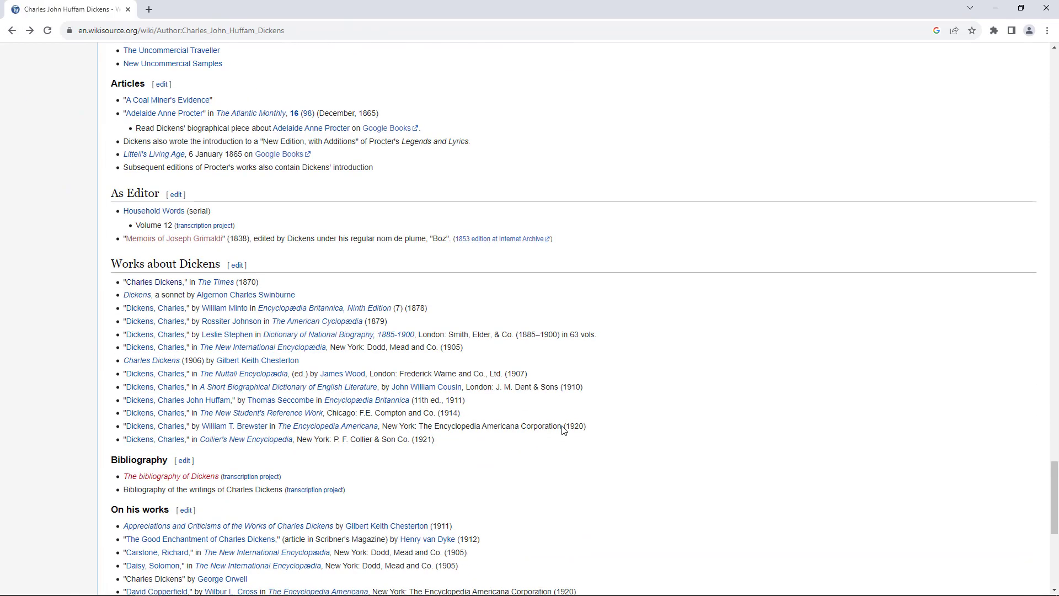
pyautogui.scroll(-3)
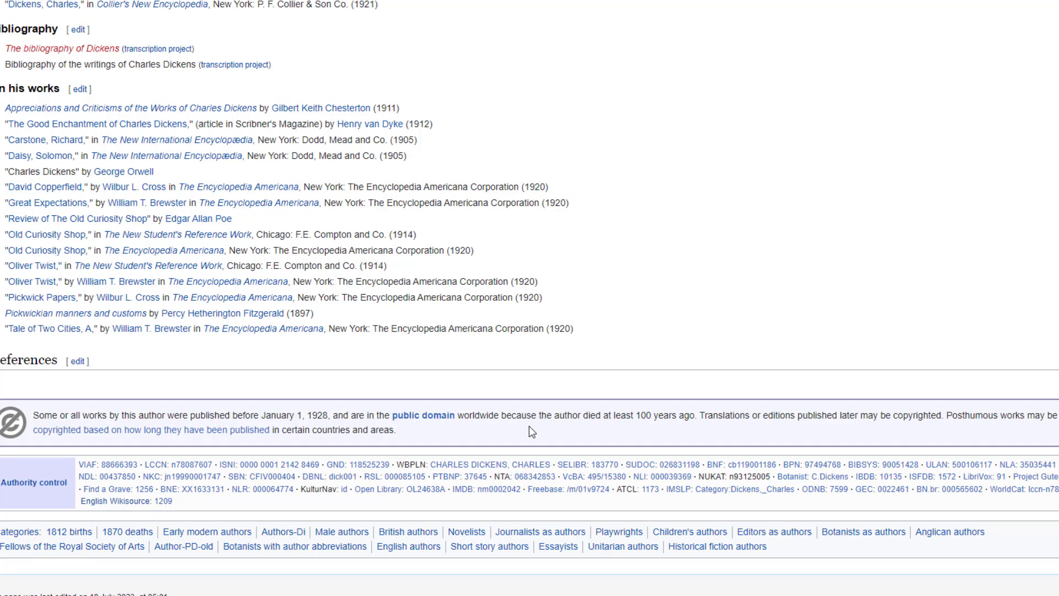
pyautogui.moveTo(130, 404)
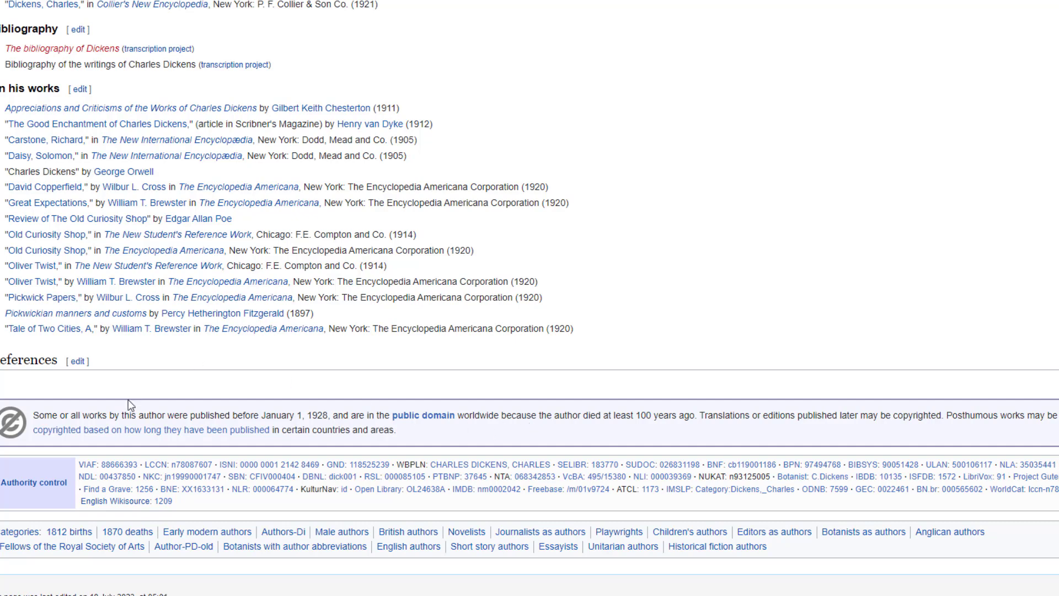
pyautogui.moveTo(433, 435)
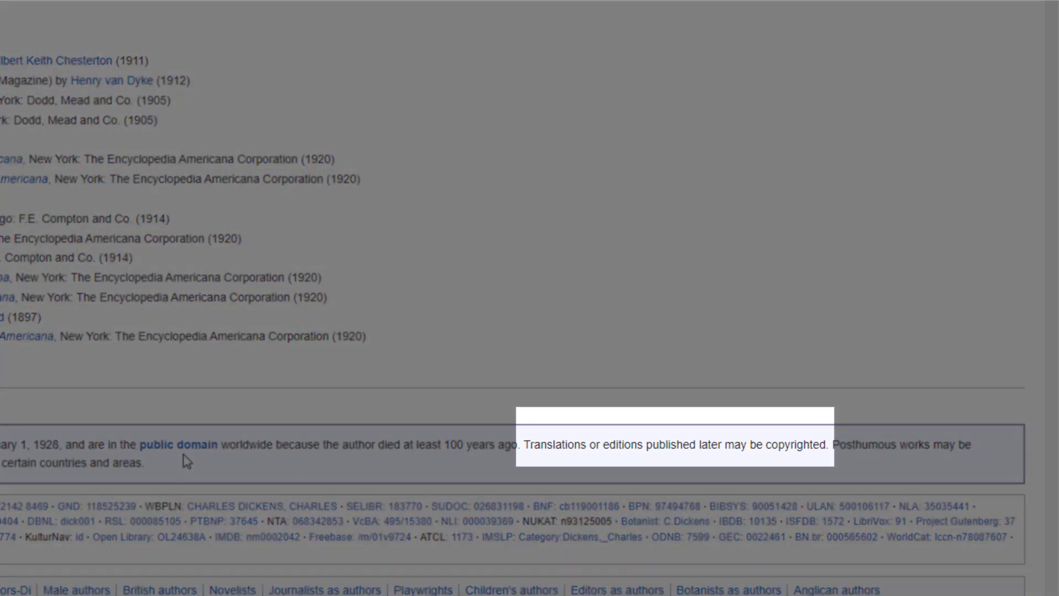
pyautogui.moveTo(489, 490)
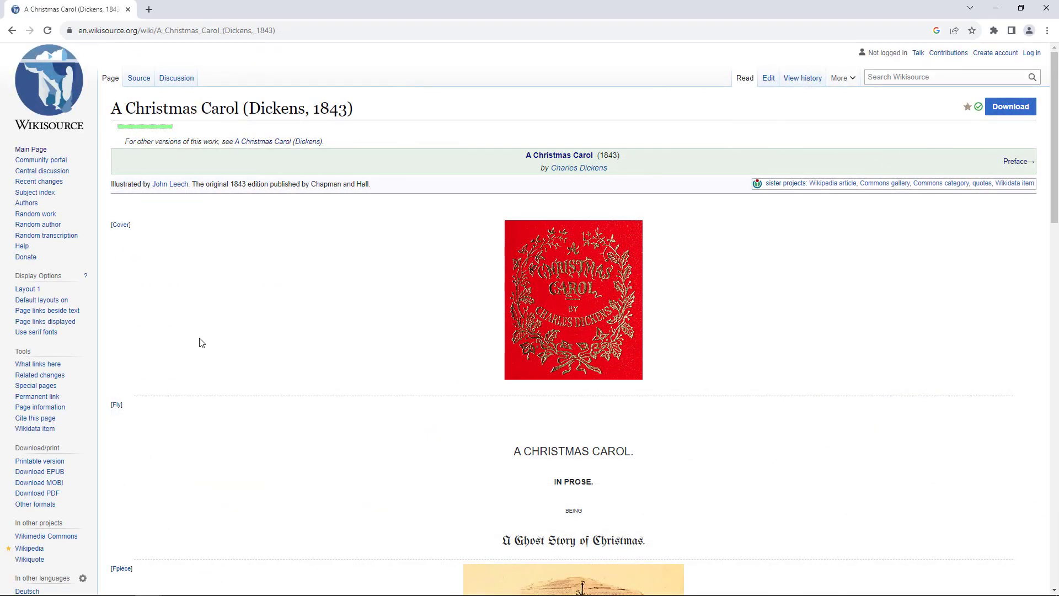
pyautogui.moveTo(174, 336)
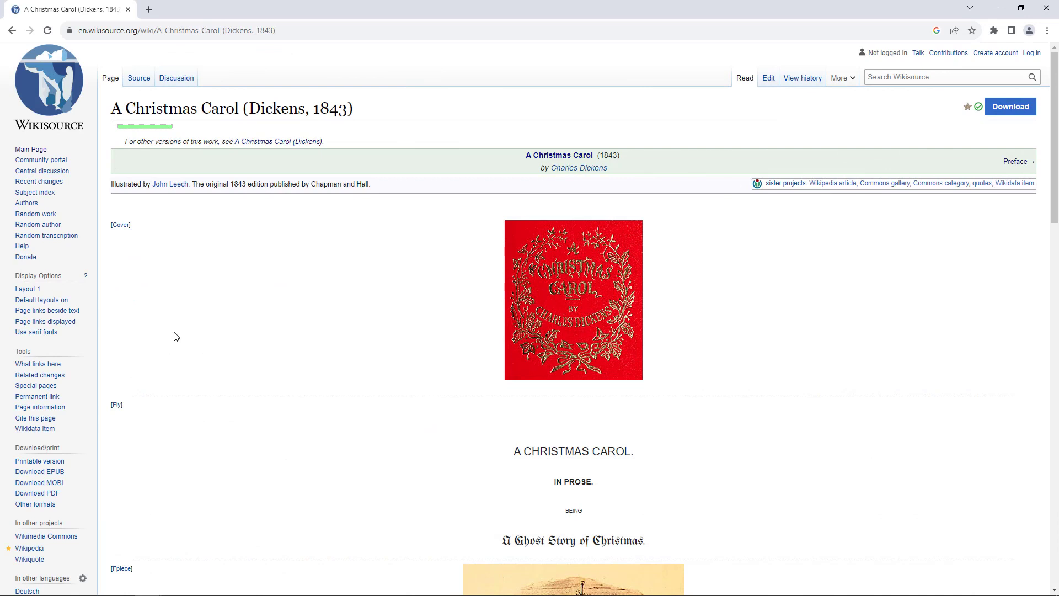
pyautogui.moveTo(227, 379)
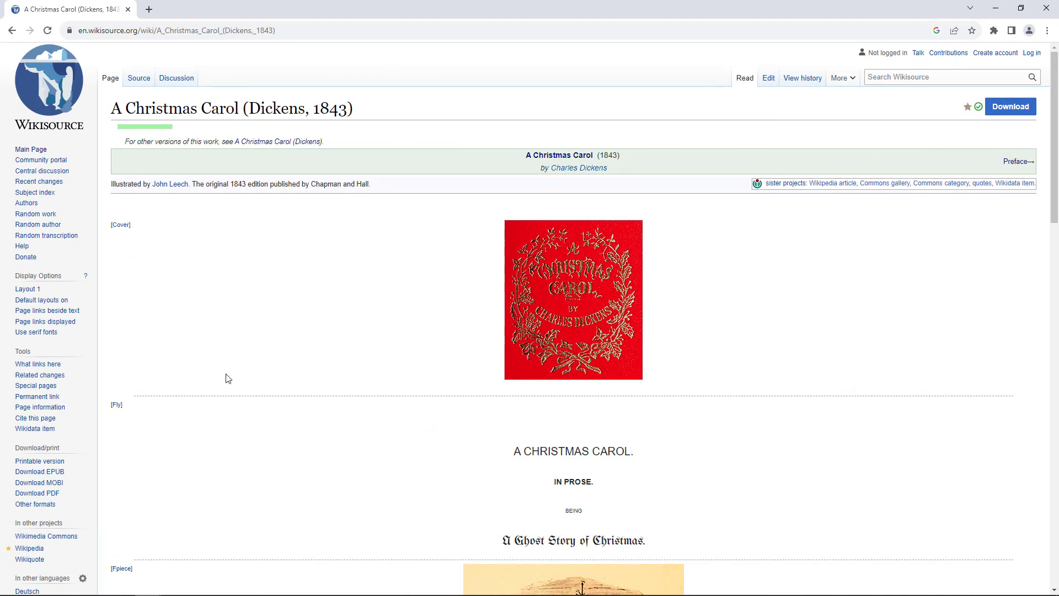
pyautogui.moveTo(630, 334)
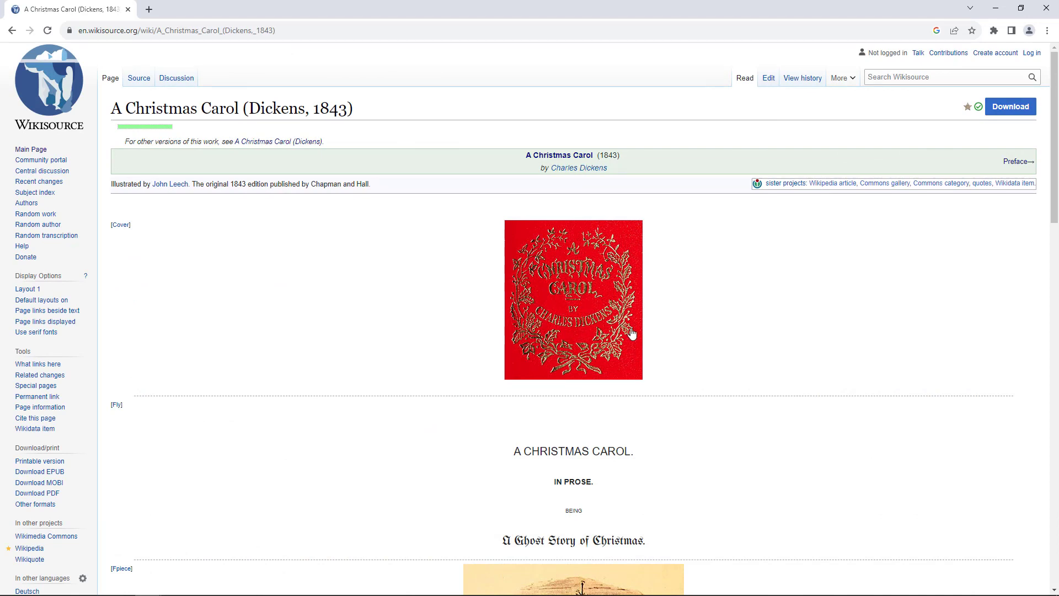
# Step: Scroll through A Christmas Carol's cover and title page down to the five-stave contents list
pyautogui.scroll(-3)
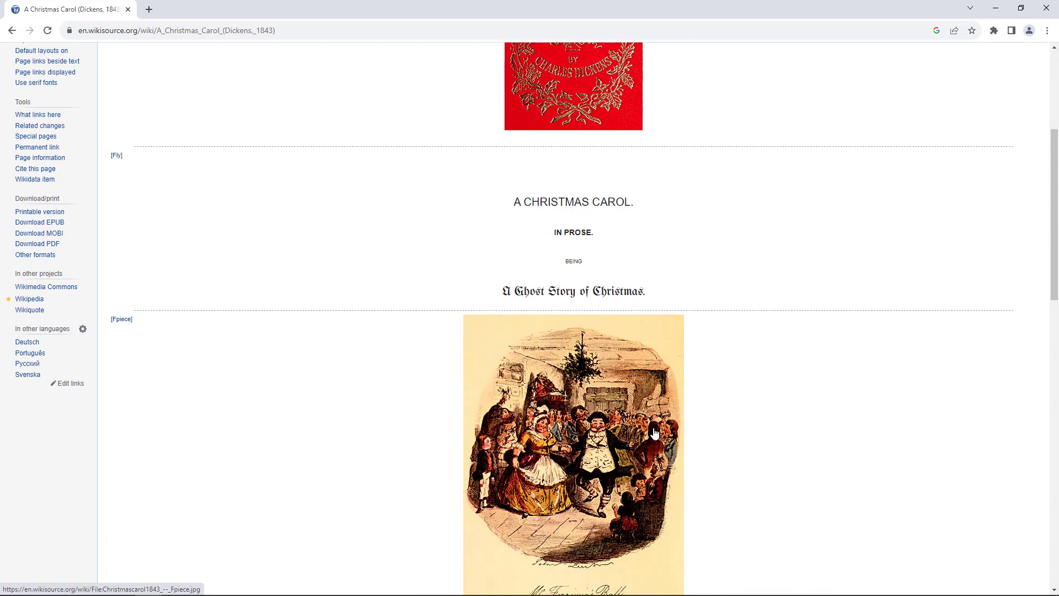
pyautogui.scroll(-3)
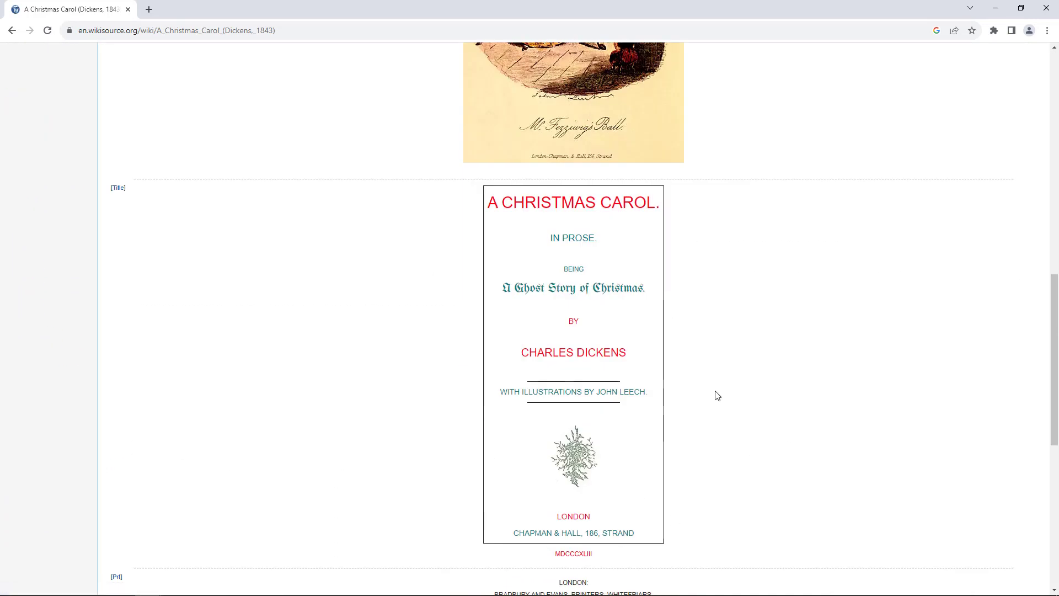
pyautogui.scroll(-3)
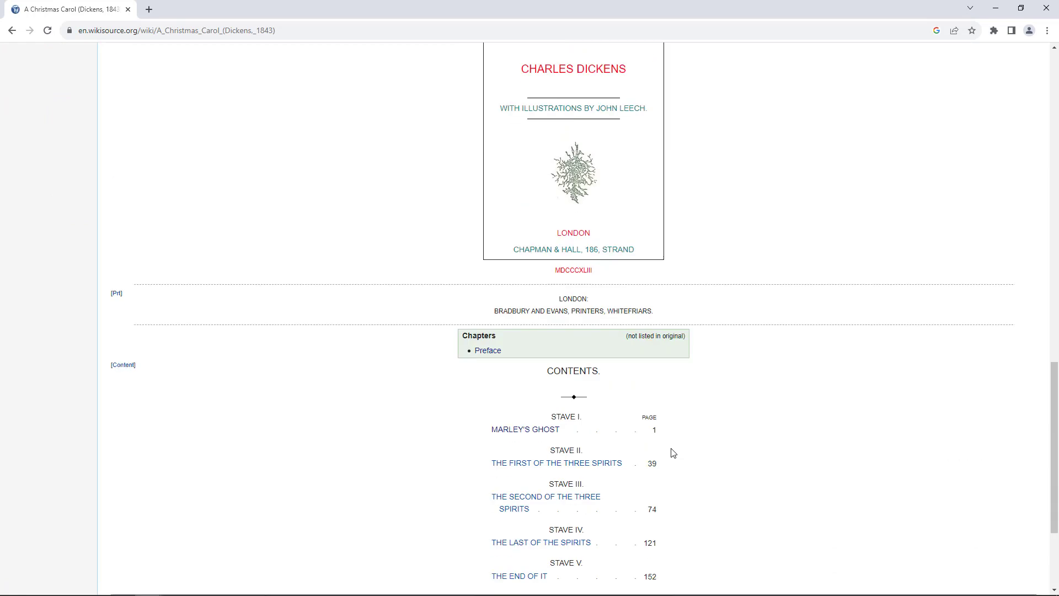
pyautogui.scroll(-3)
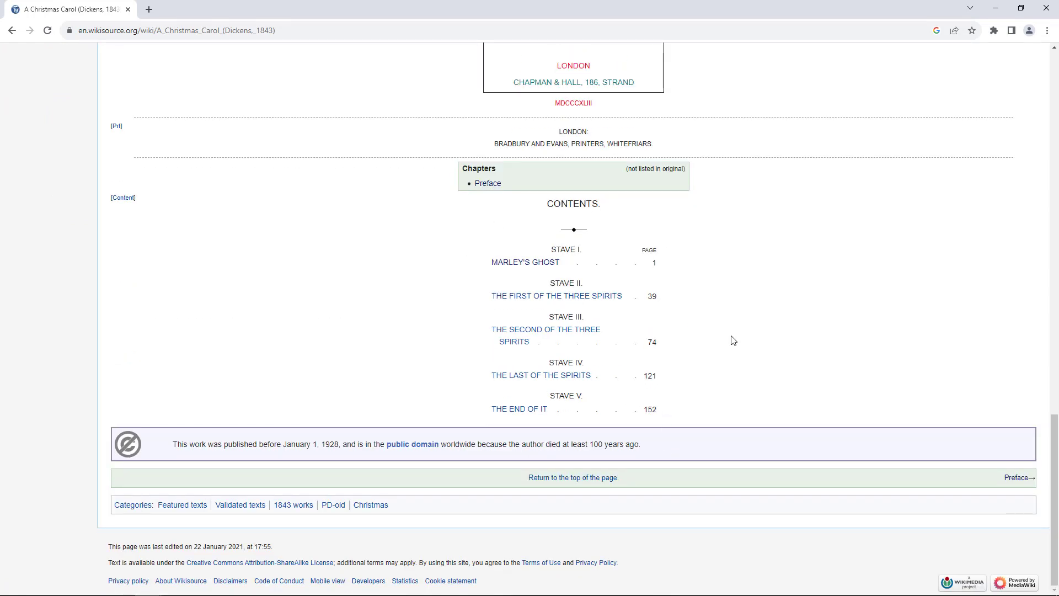
pyautogui.moveTo(715, 339)
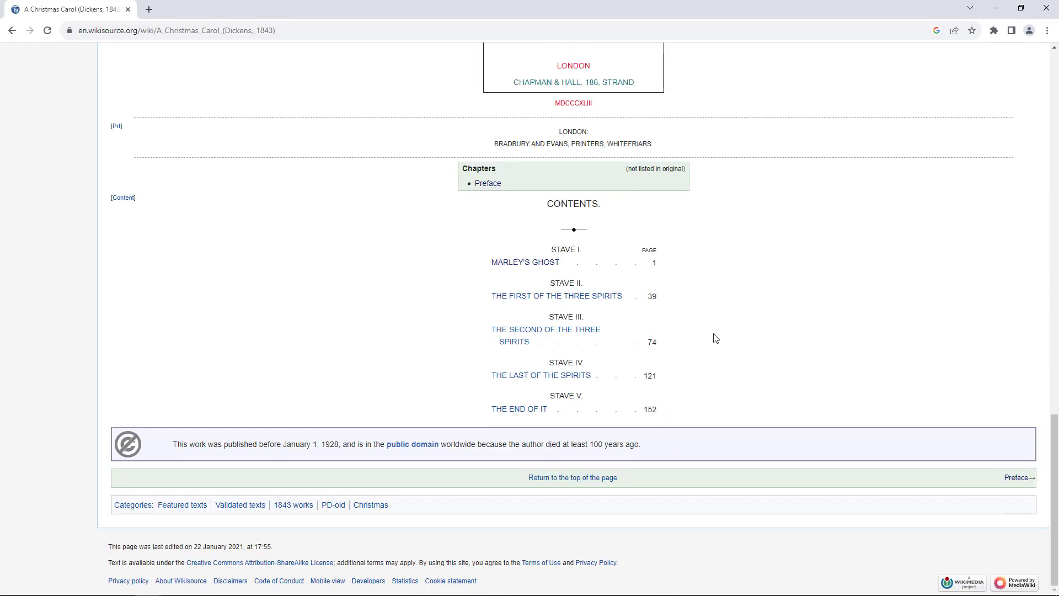
# Step: Open Stave One, Marley's Ghost, and scroll into its opening text
pyautogui.click(525, 262)
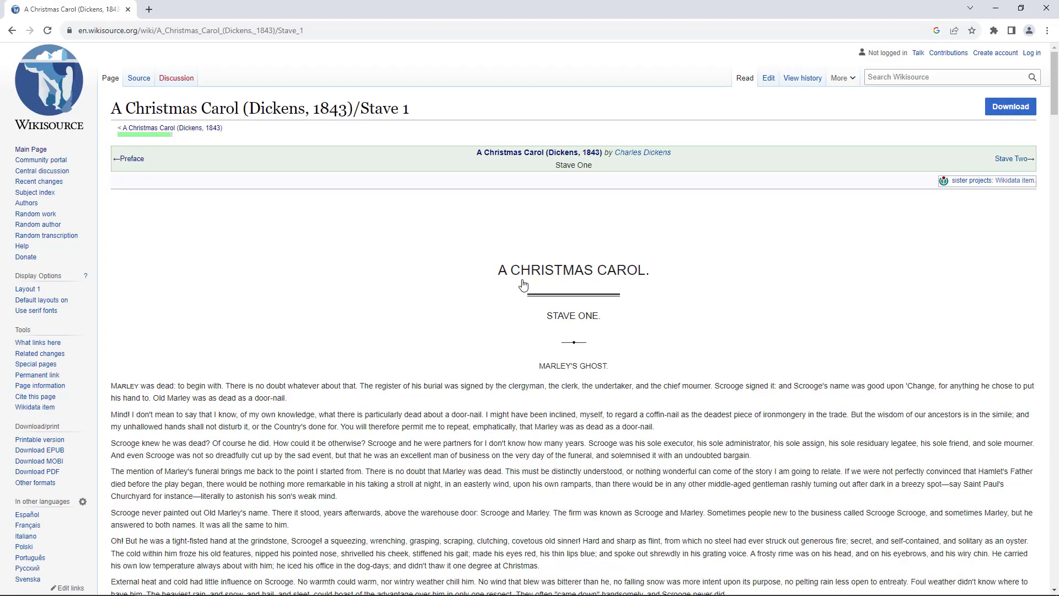
pyautogui.click(41, 300)
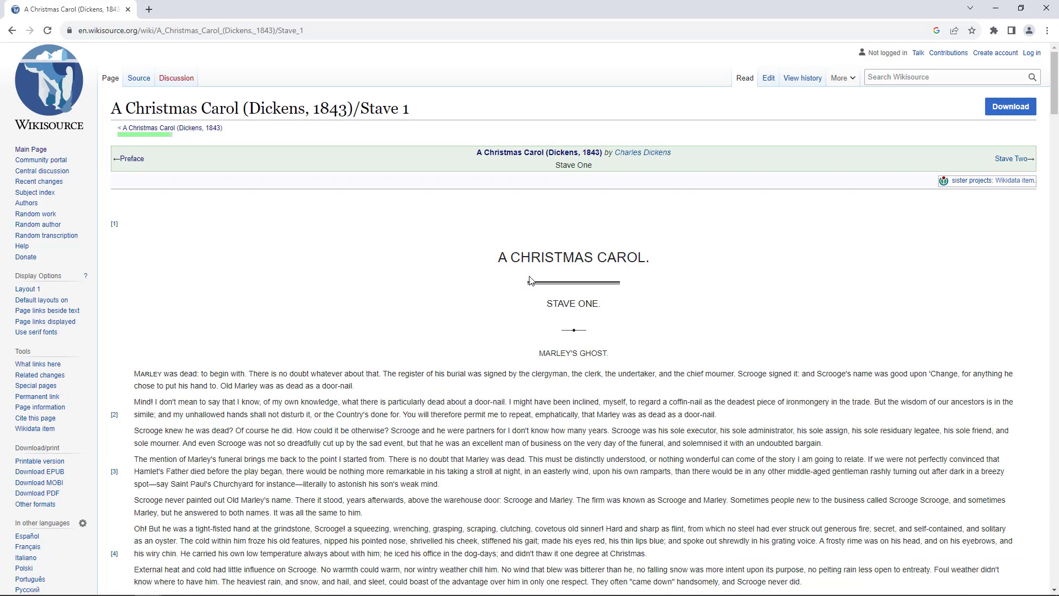
pyautogui.scroll(-3)
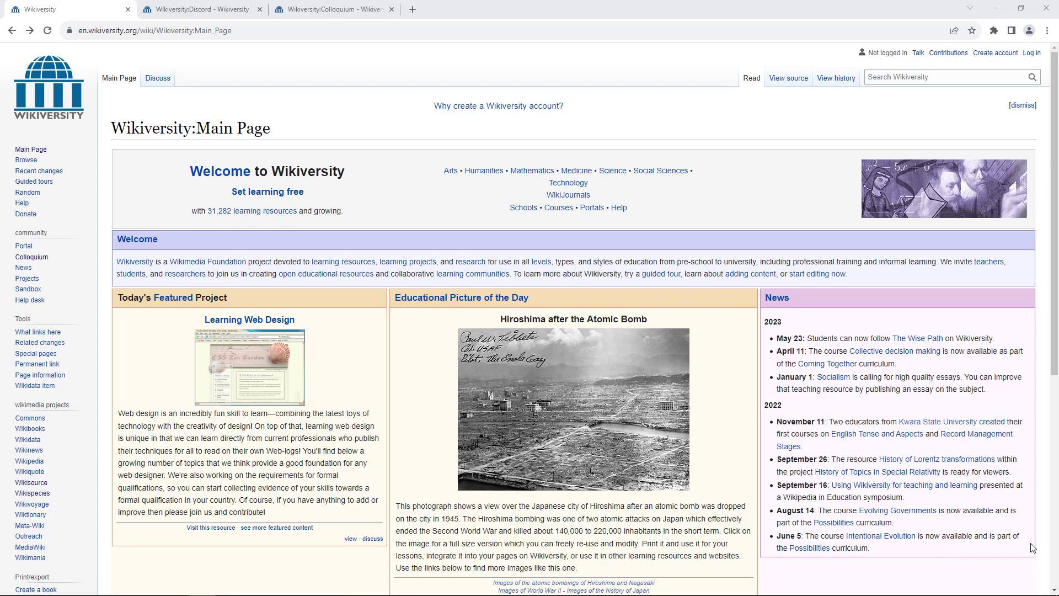
pyautogui.moveTo(333, 9)
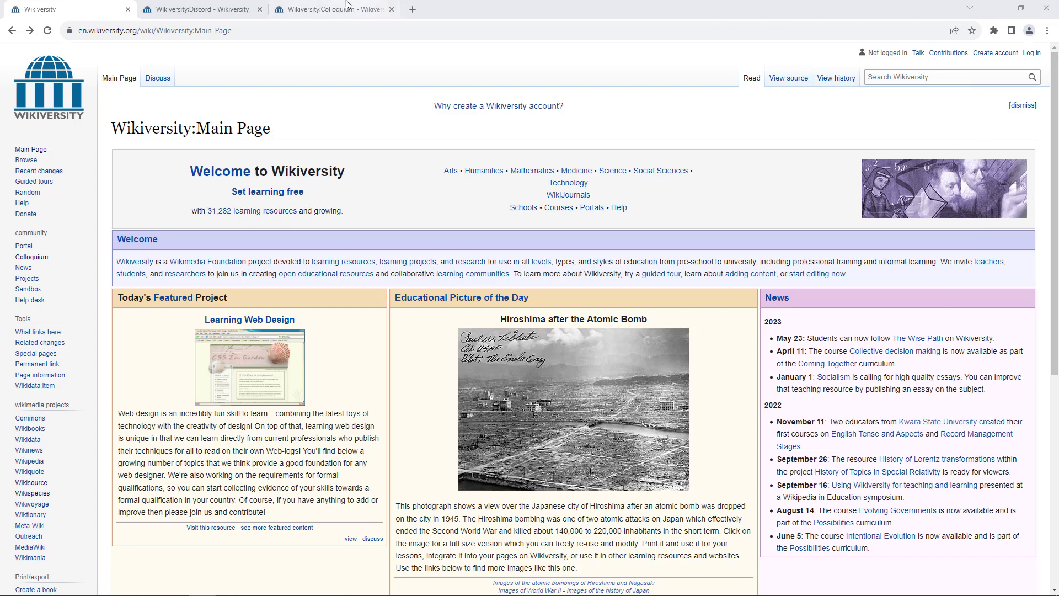
pyautogui.click(331, 9)
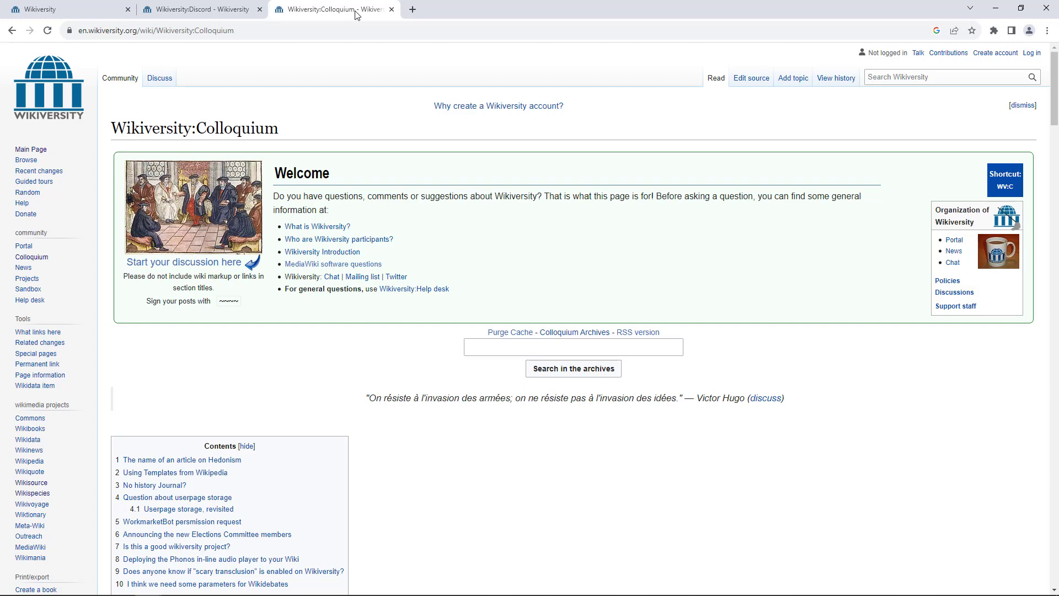
pyautogui.click(196, 8)
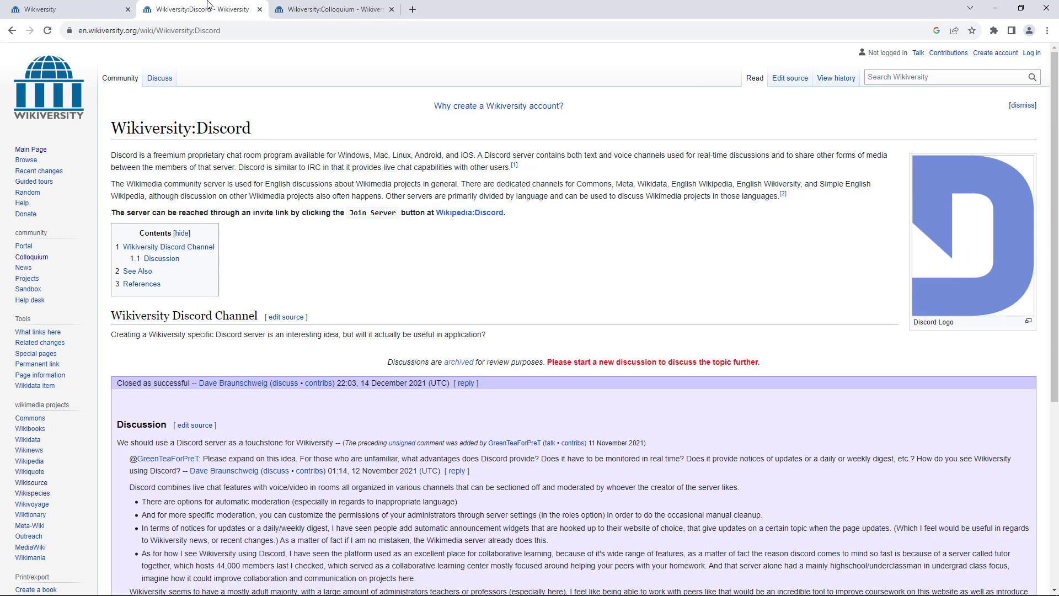
pyautogui.moveTo(434, 365)
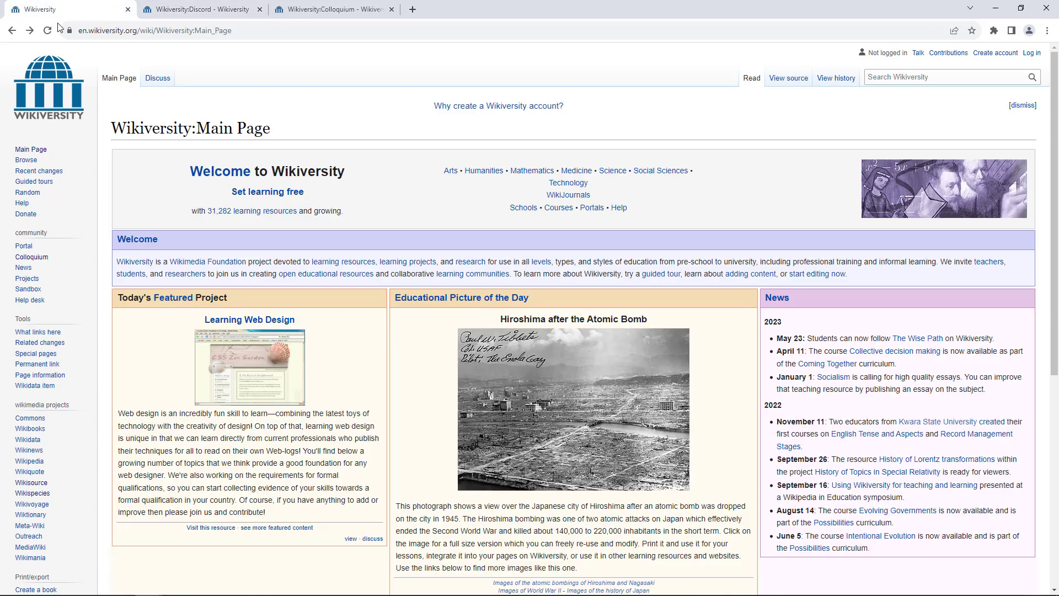
pyautogui.moveTo(633, 66)
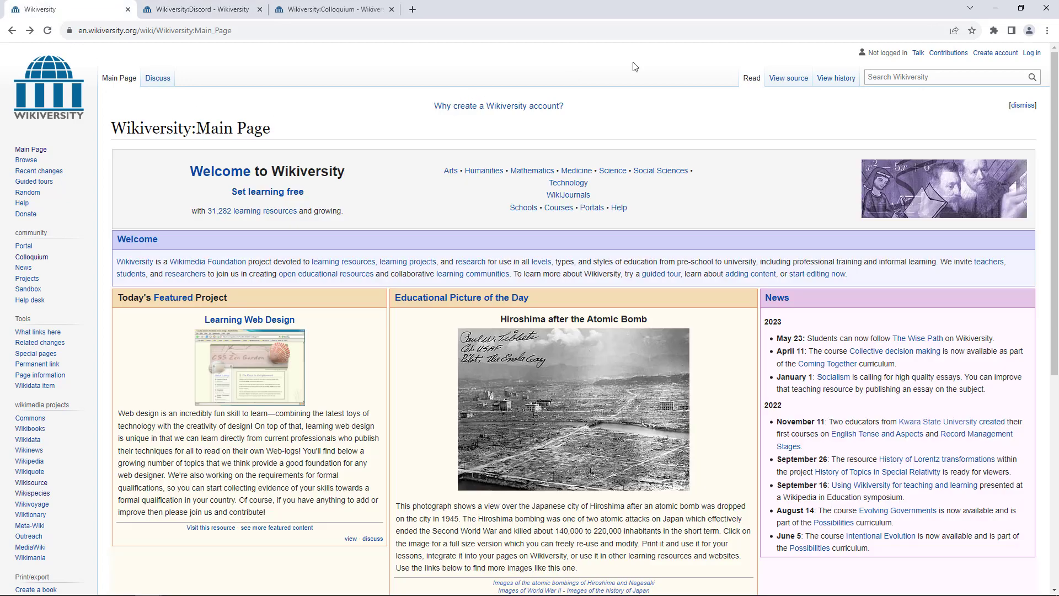
# Step: Search Wikiversity for 'medic' and reach the Medicine resource page's category tree
pyautogui.write('medic')
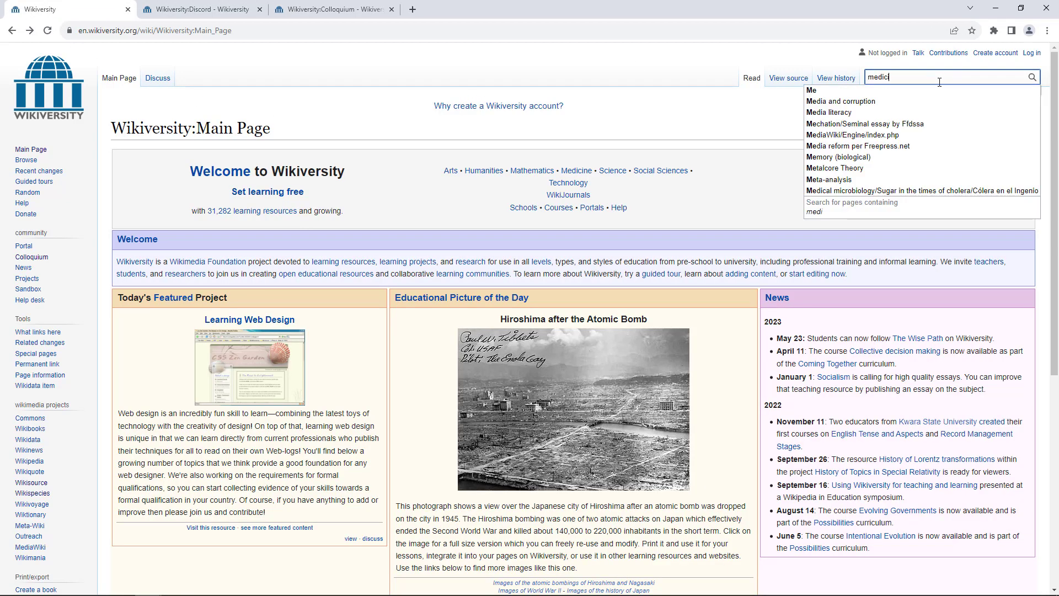
pyautogui.click(818, 89)
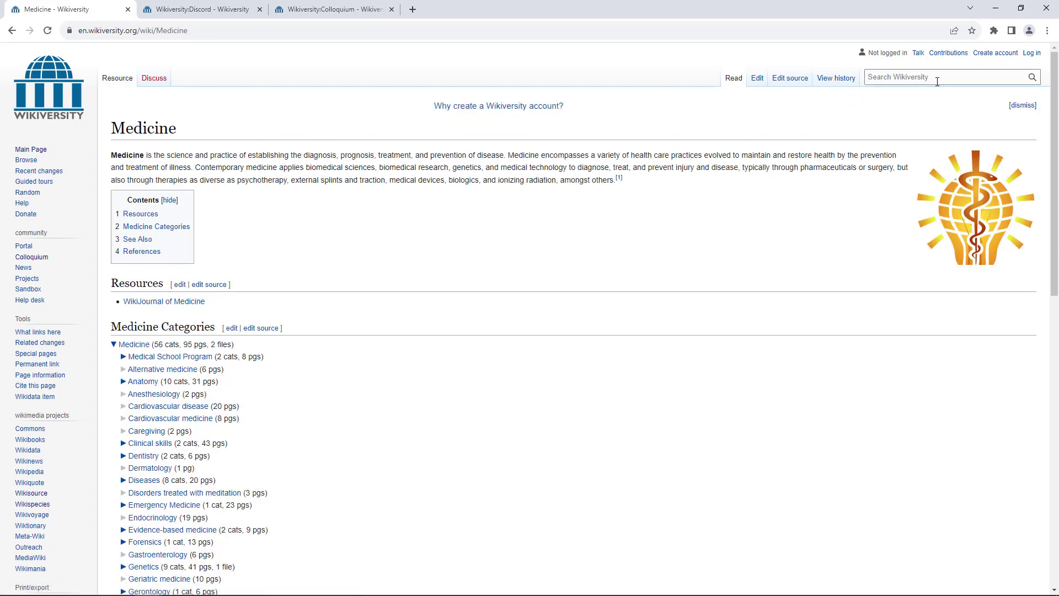
pyautogui.moveTo(707, 200)
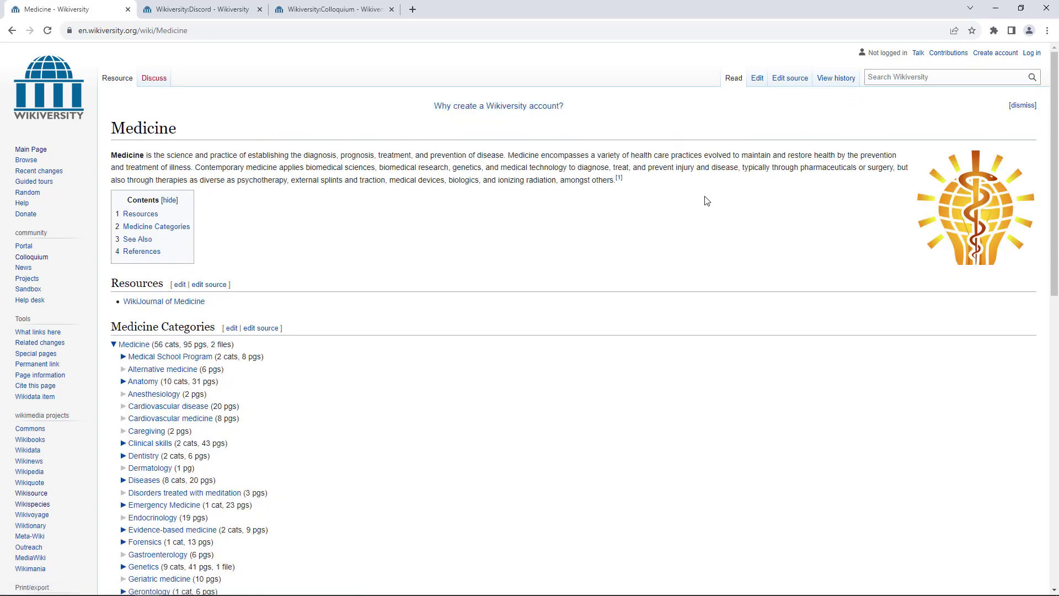
pyautogui.moveTo(385, 181)
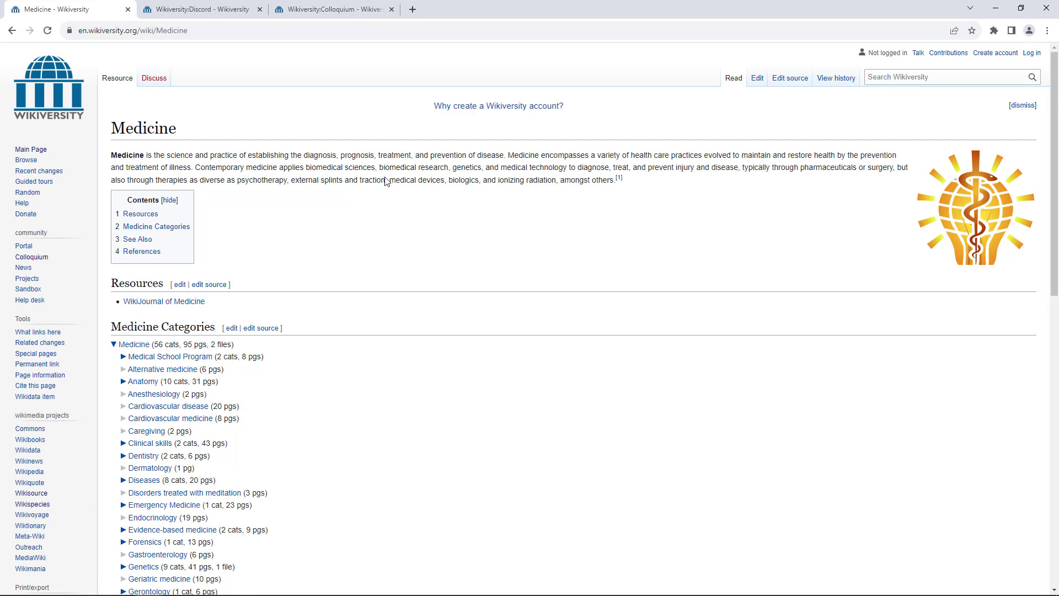
pyautogui.moveTo(552, 349)
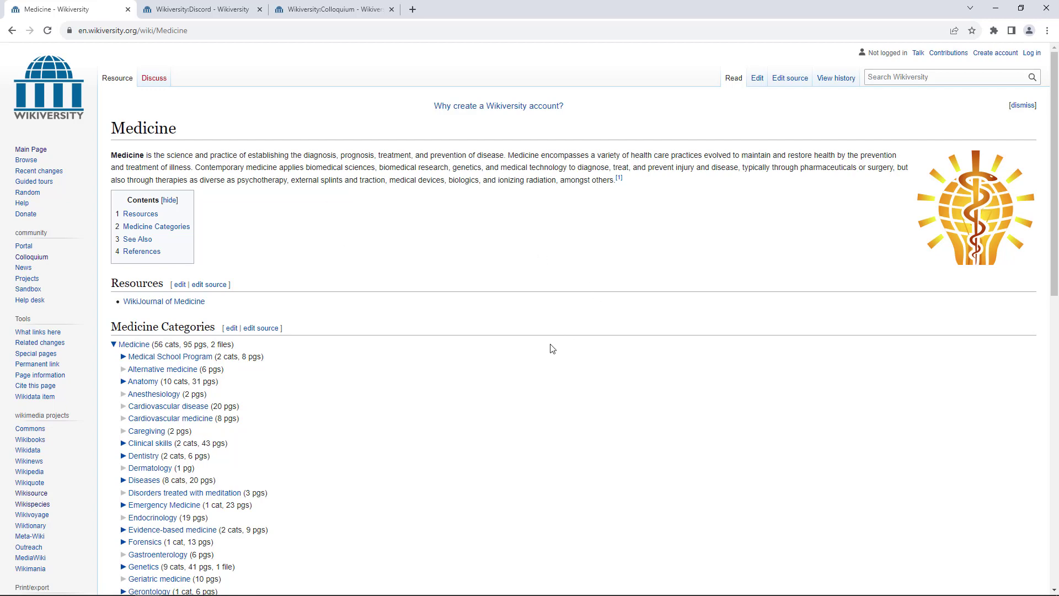
pyautogui.moveTo(208, 346)
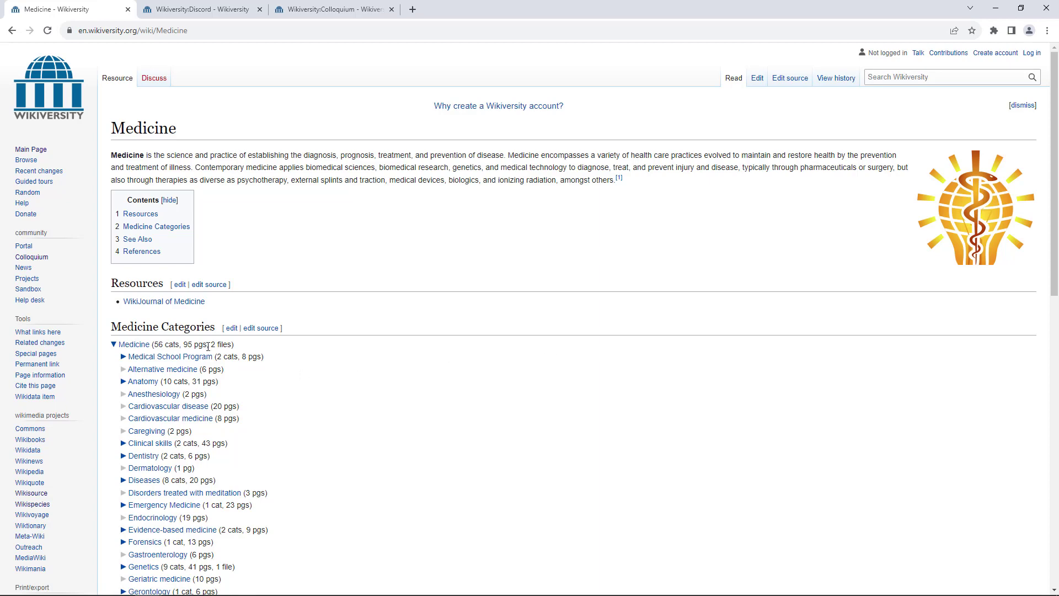
pyautogui.scroll(-3)
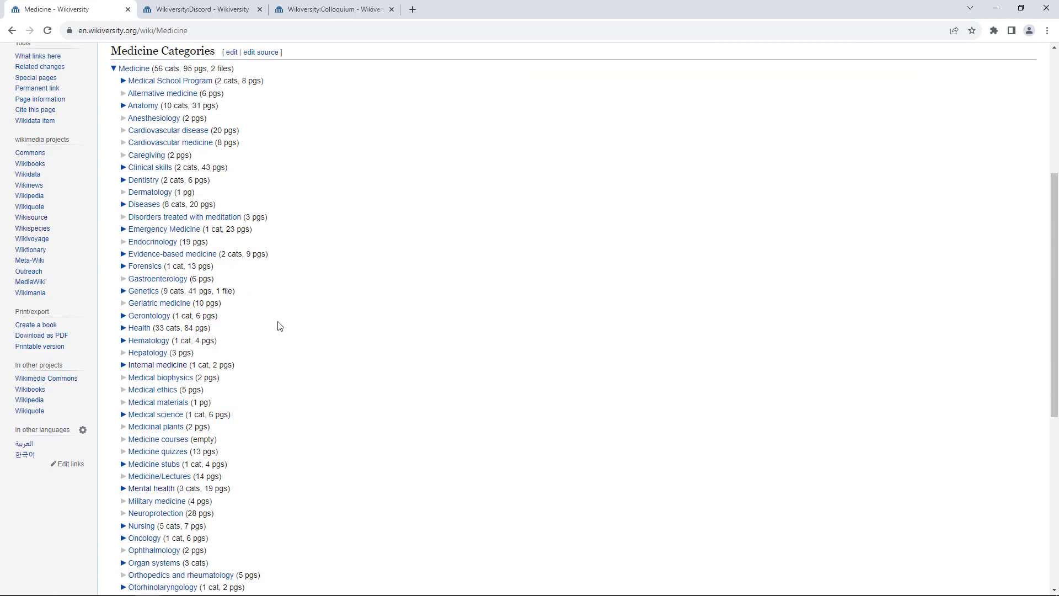
pyautogui.moveTo(275, 313)
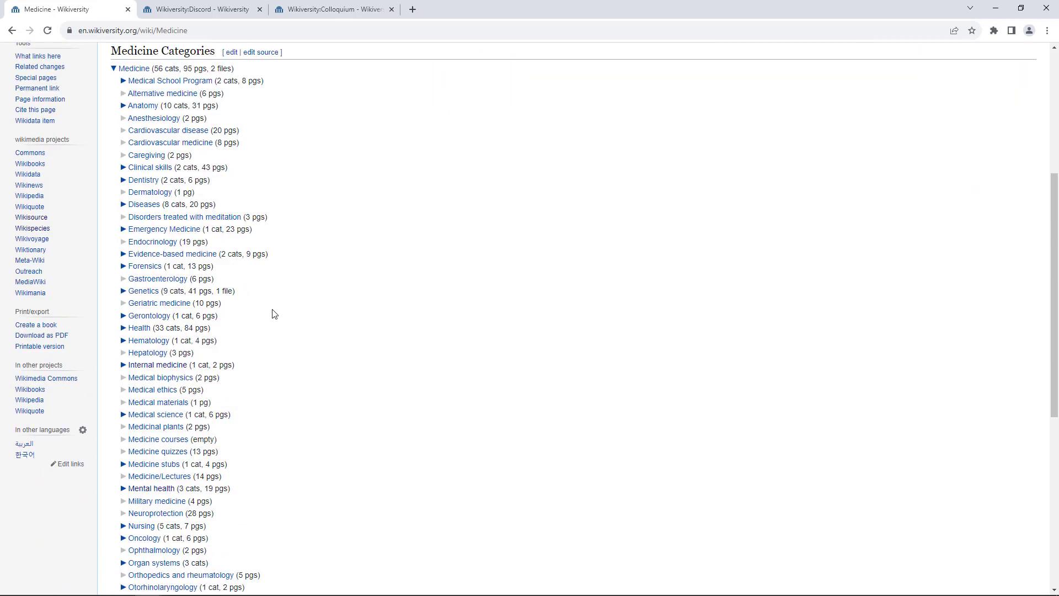
# Step: Enter the Mental health category and view its Mental health article
pyautogui.click(151, 488)
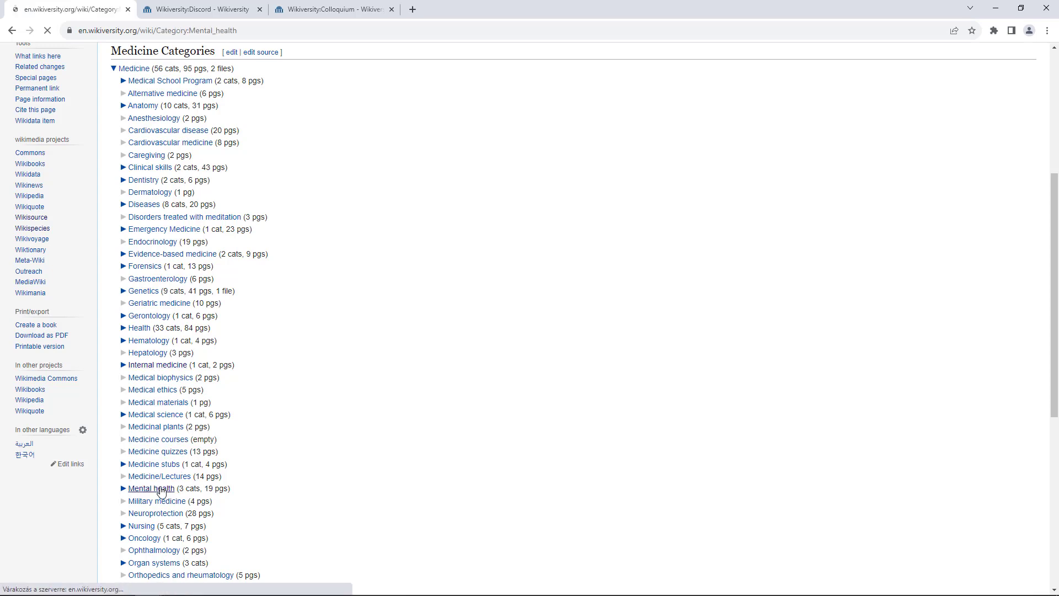
pyautogui.click(151, 489)
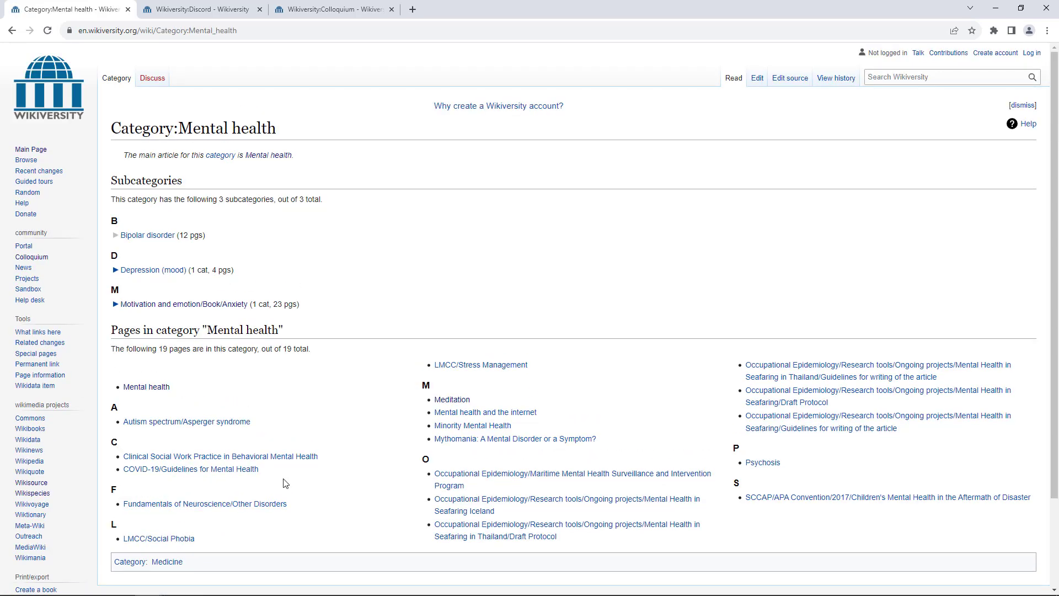
pyautogui.click(147, 386)
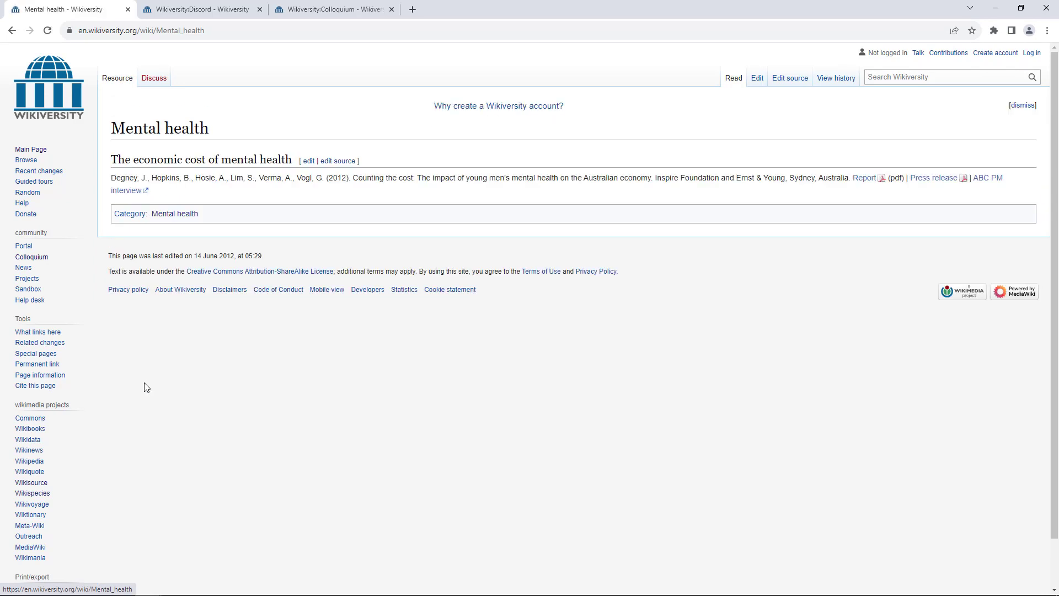
pyautogui.moveTo(213, 405)
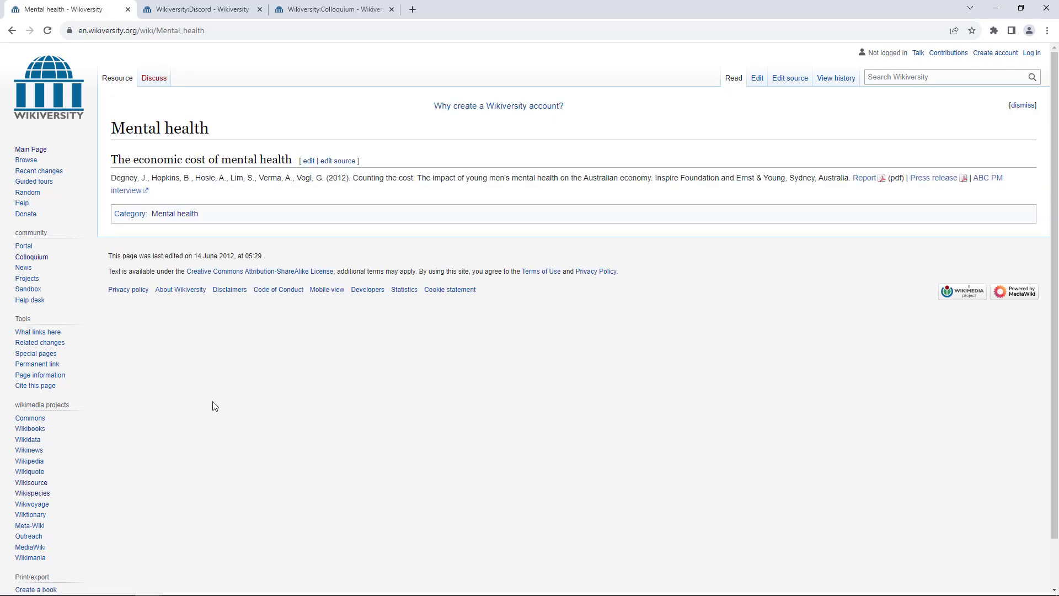
pyautogui.moveTo(217, 398)
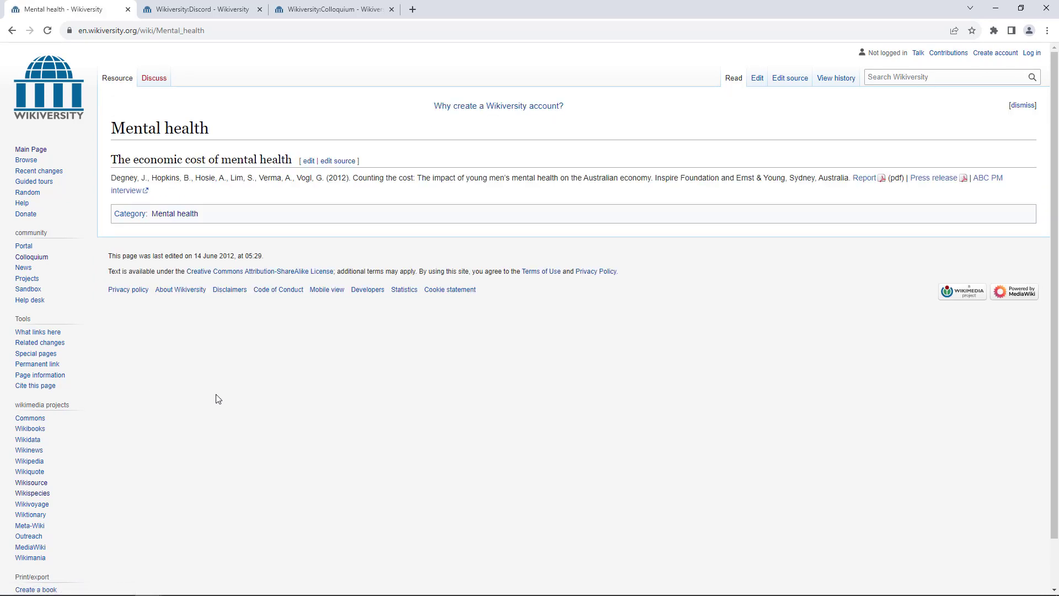
pyautogui.moveTo(474, 409)
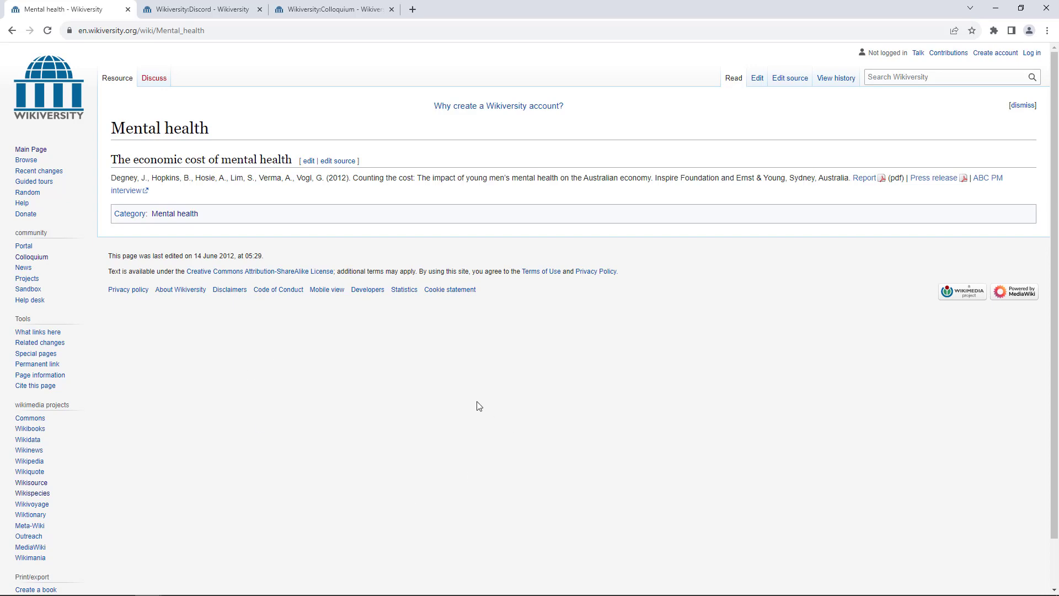
pyautogui.moveTo(54, 121)
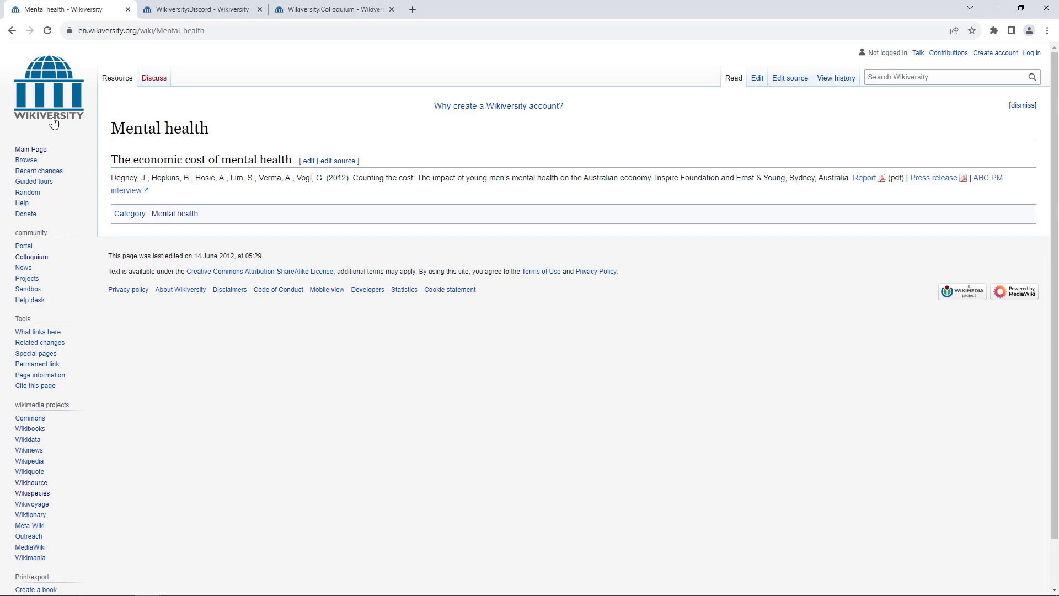
# Step: Return to the Mental health listing and view the Meditation page with its guided videos
pyautogui.click(174, 213)
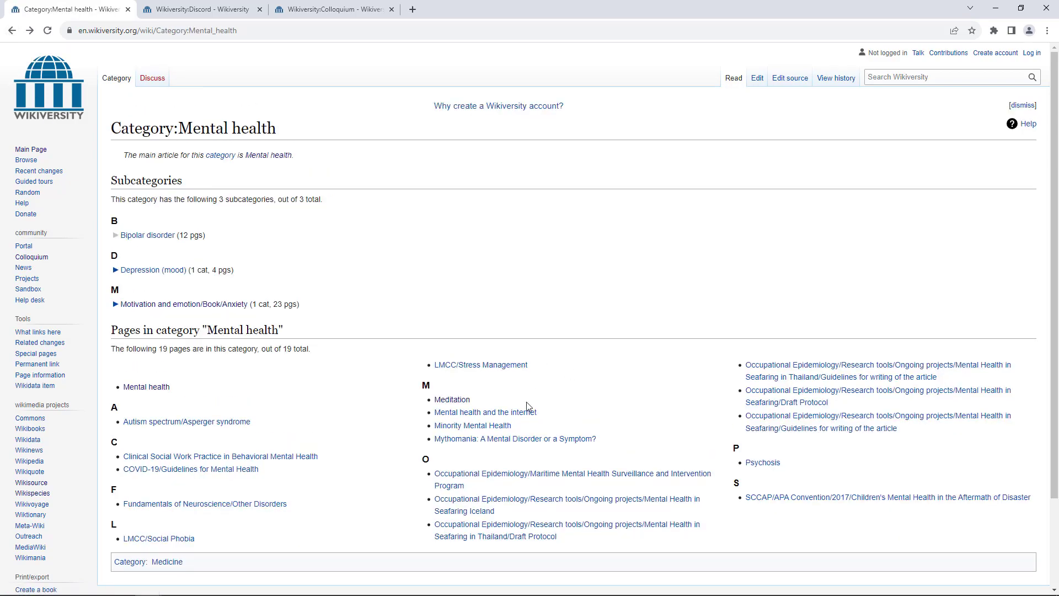
pyautogui.click(452, 399)
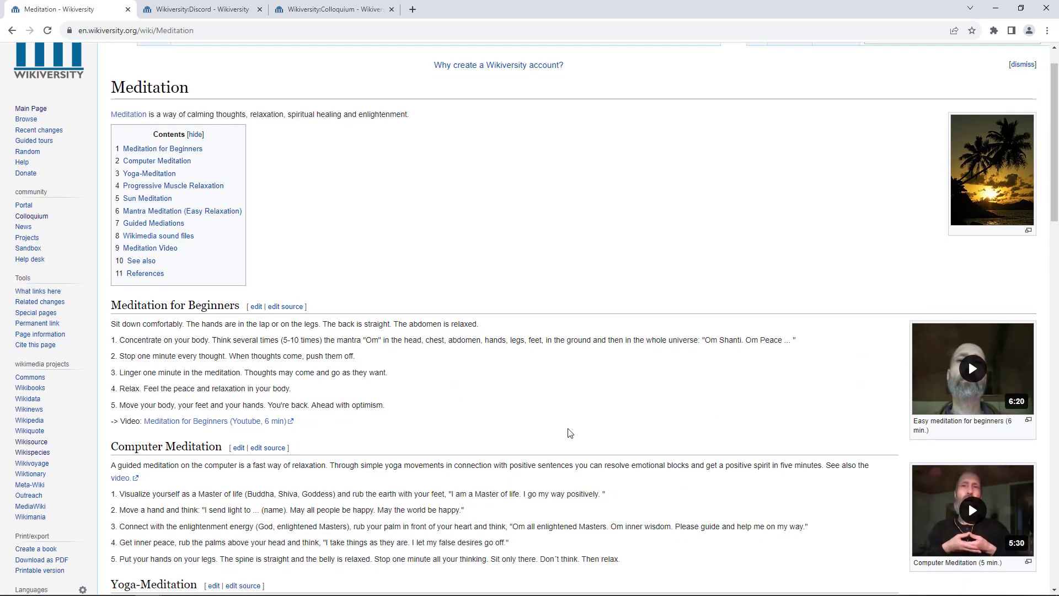
pyautogui.scroll(-3)
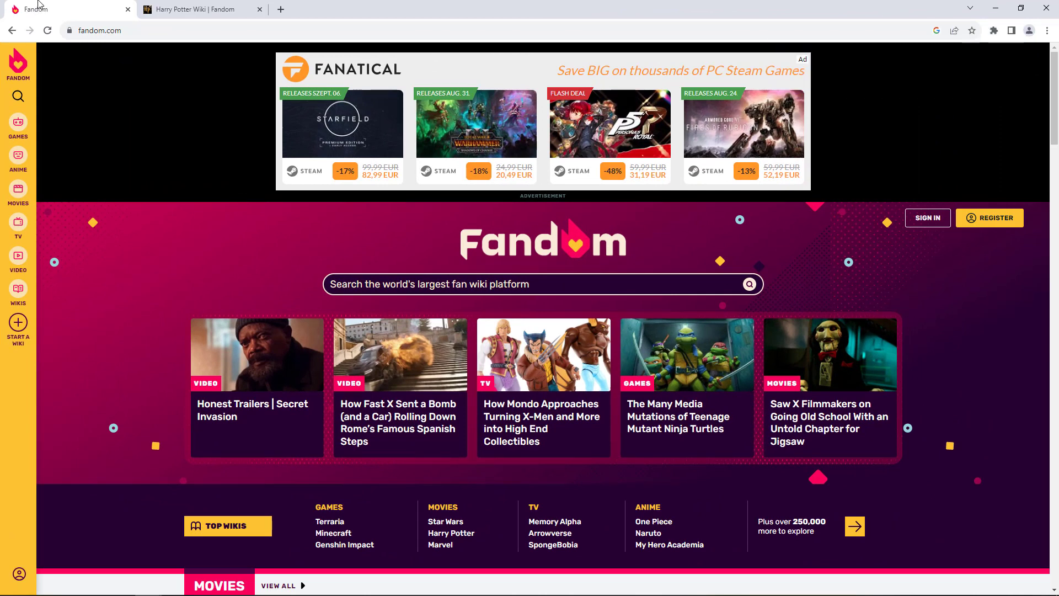
pyautogui.moveTo(269, 182)
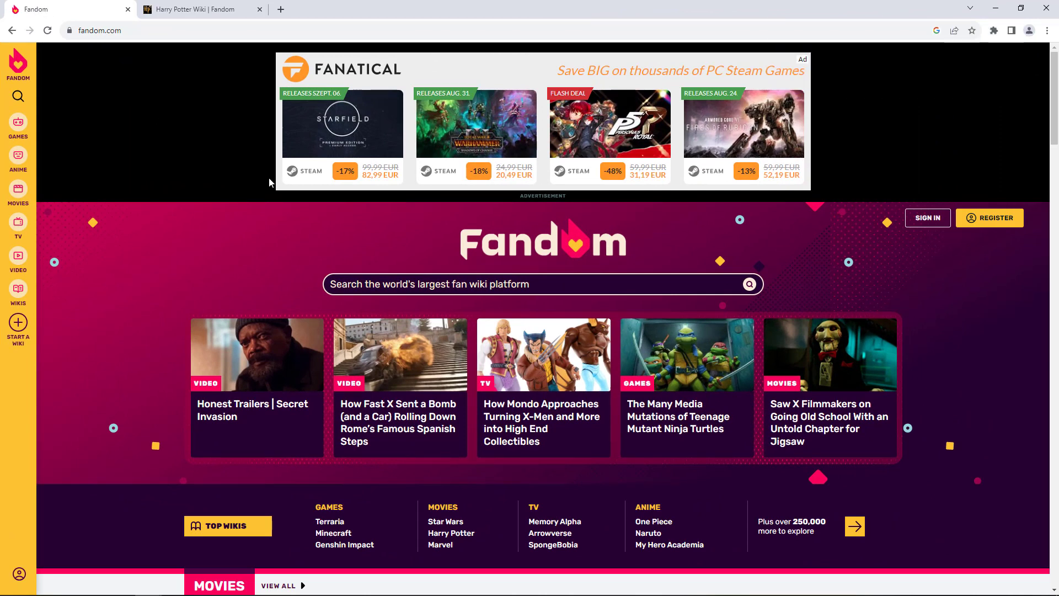
pyautogui.moveTo(673, 354)
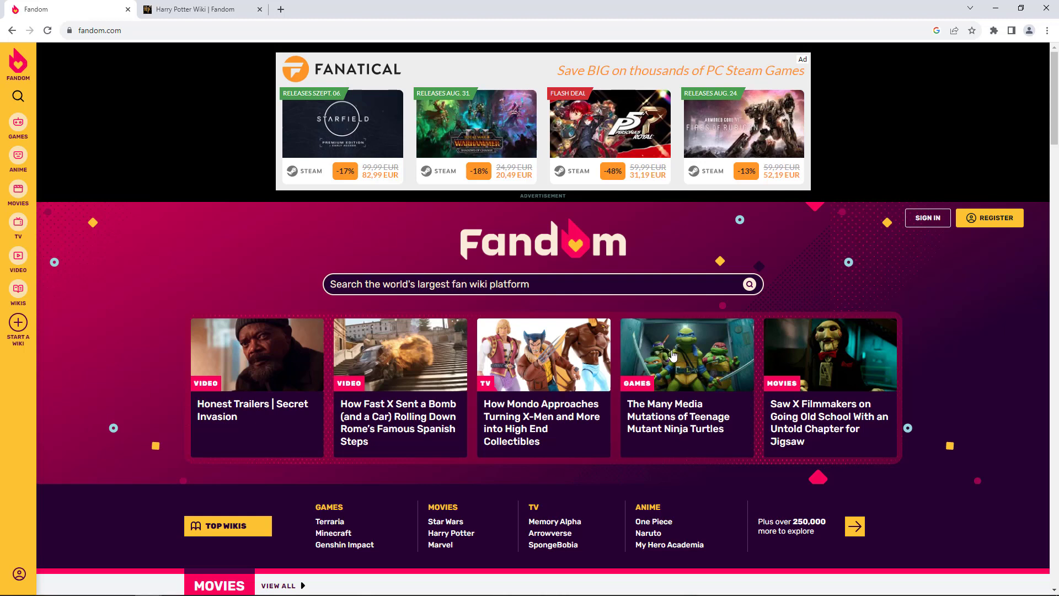
pyautogui.moveTo(569, 331)
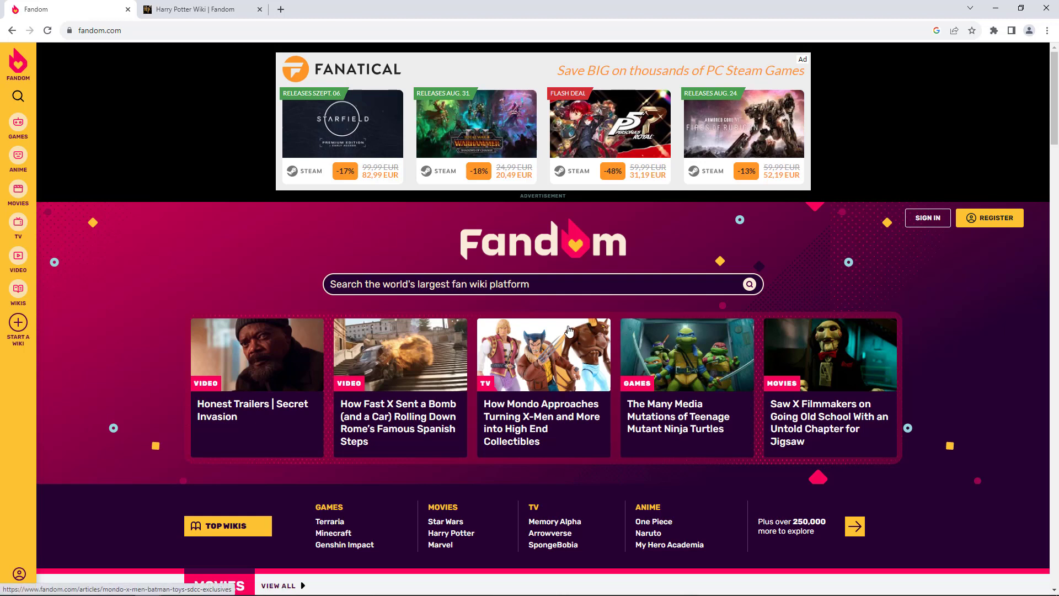
pyautogui.moveTo(558, 320)
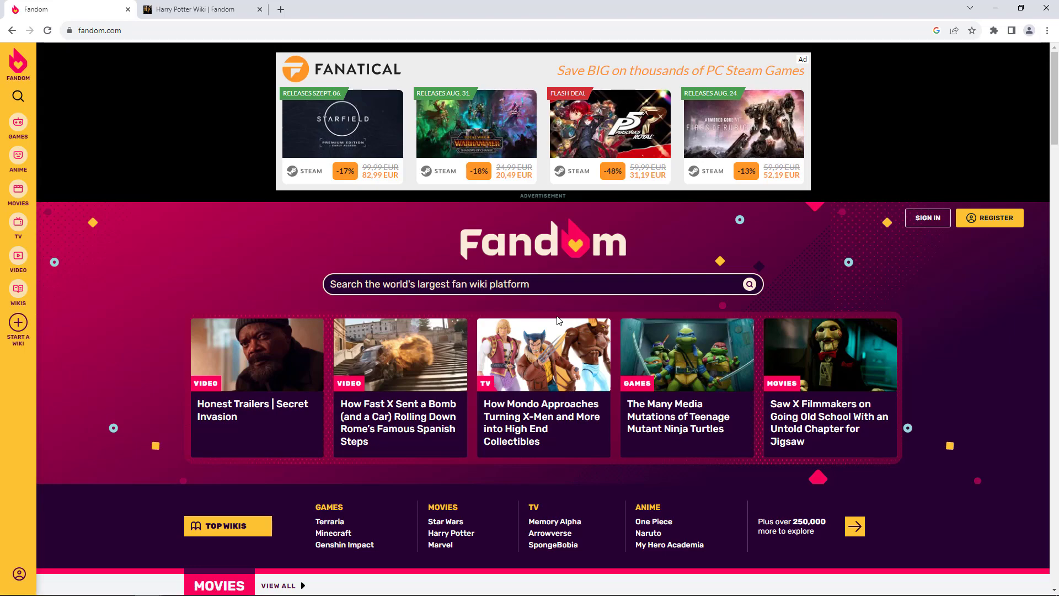
# Step: Browse the Harry Potter Wiki's characters, books and films, then reach wikimediafoundation.org
pyautogui.click(200, 9)
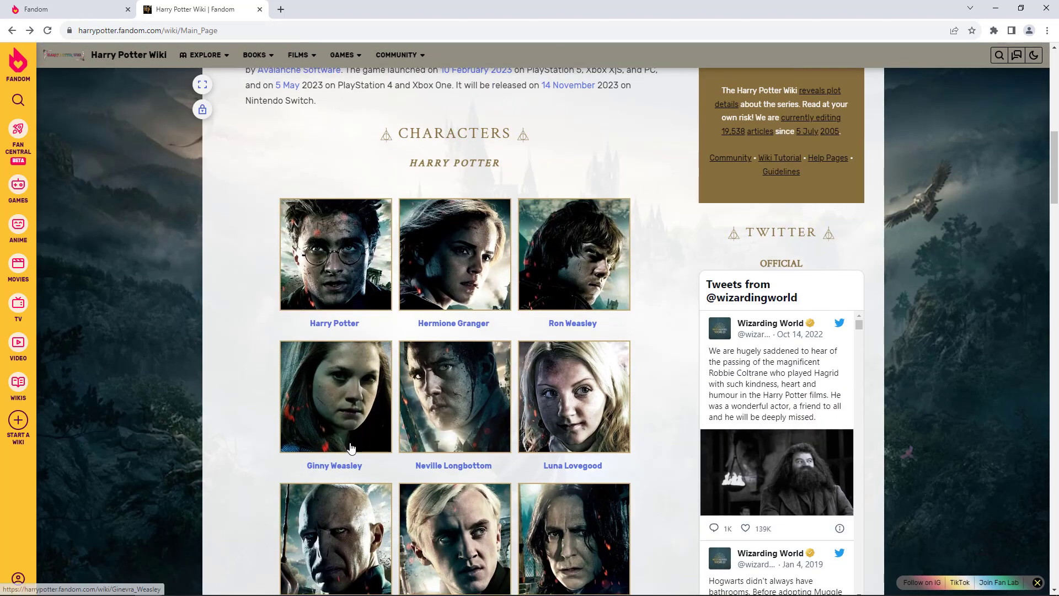
pyautogui.scroll(-3)
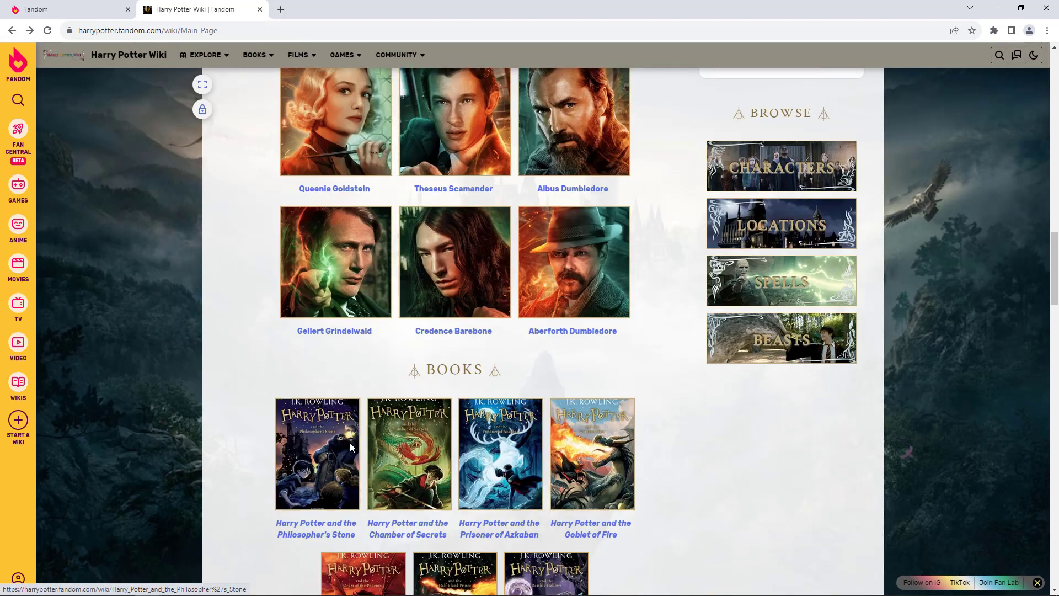
pyautogui.scroll(-3)
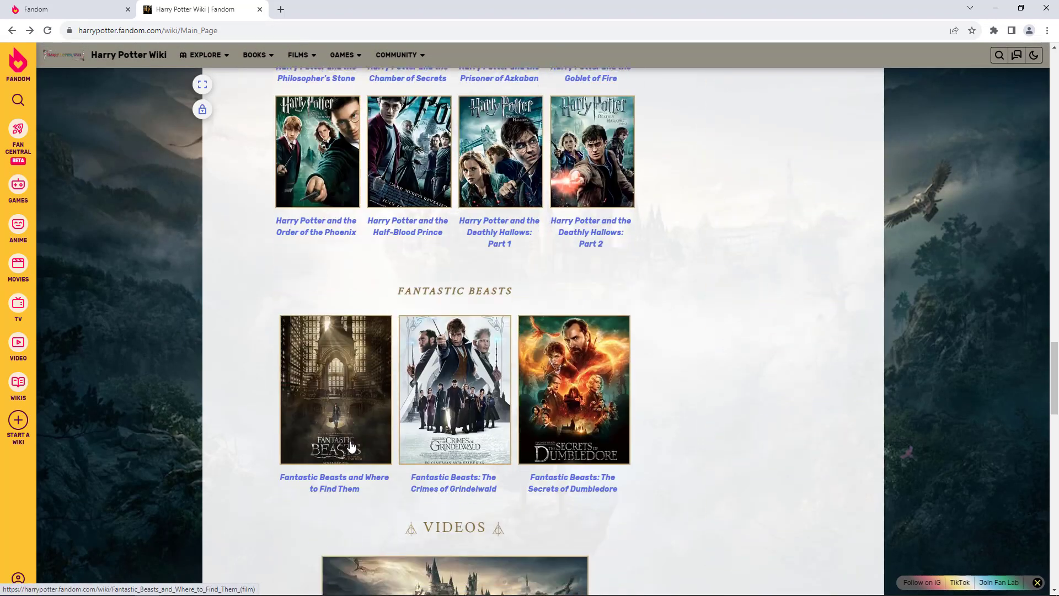
pyautogui.click(334, 9)
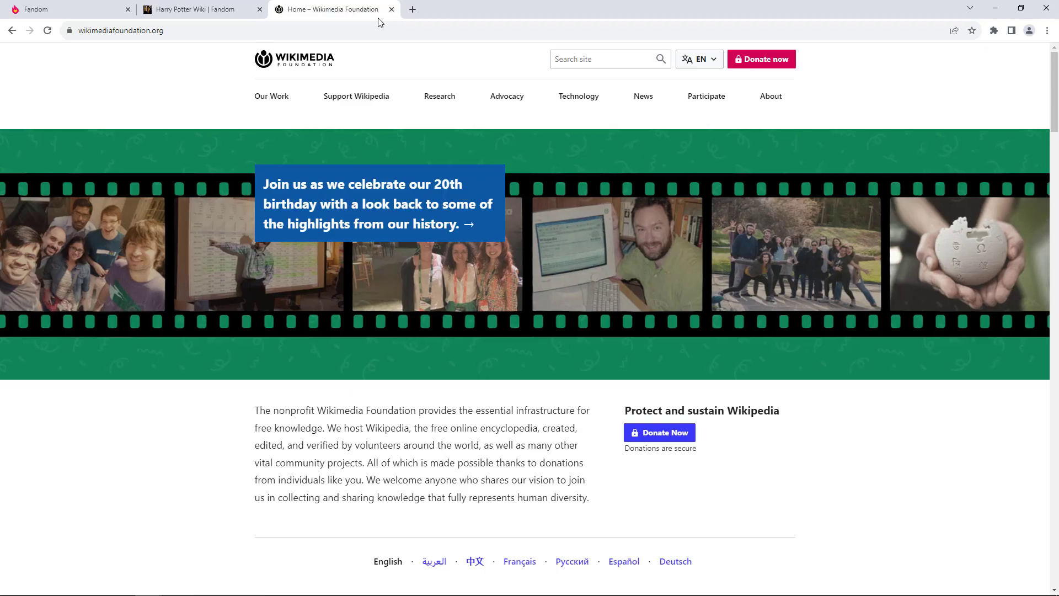